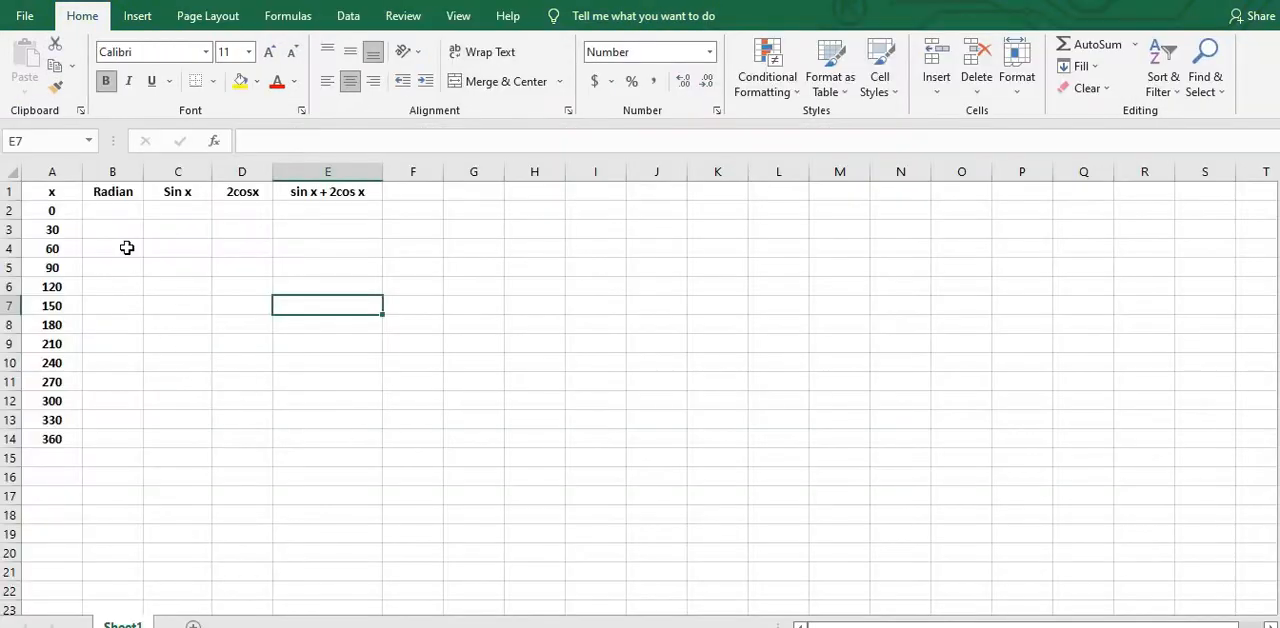
Step: Enter =RADIANS(A2) in B2 and fill it down to B14, giving 0.00 to 6.28
click(112, 210)
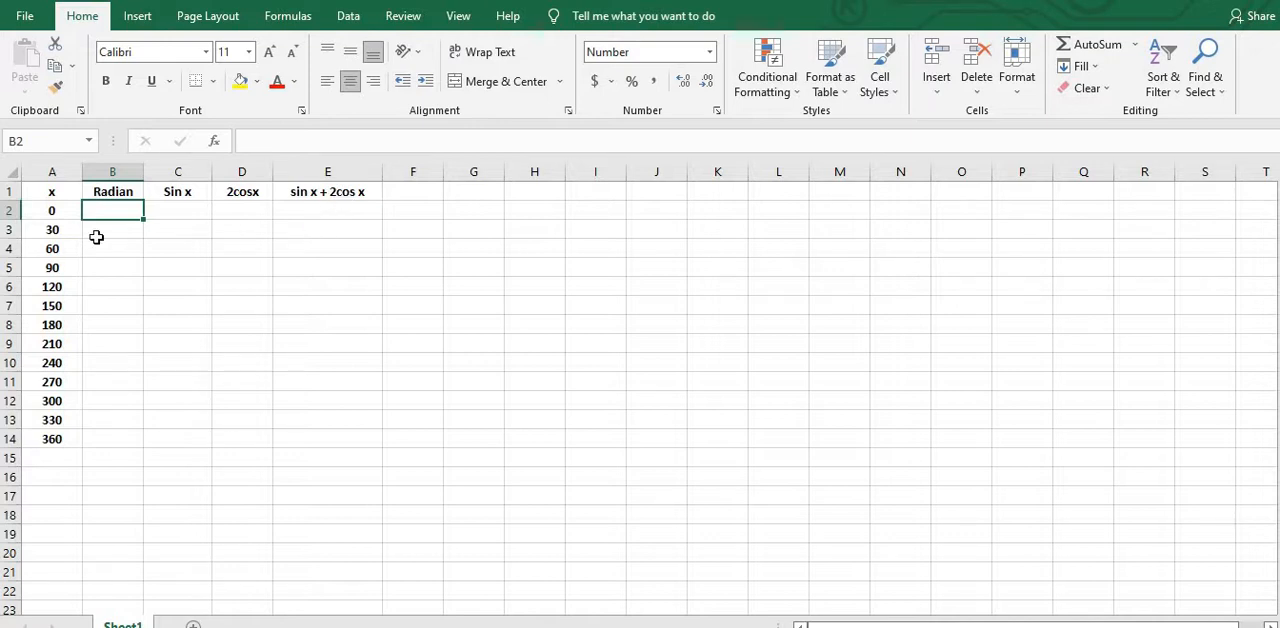
mouse_move(116, 276)
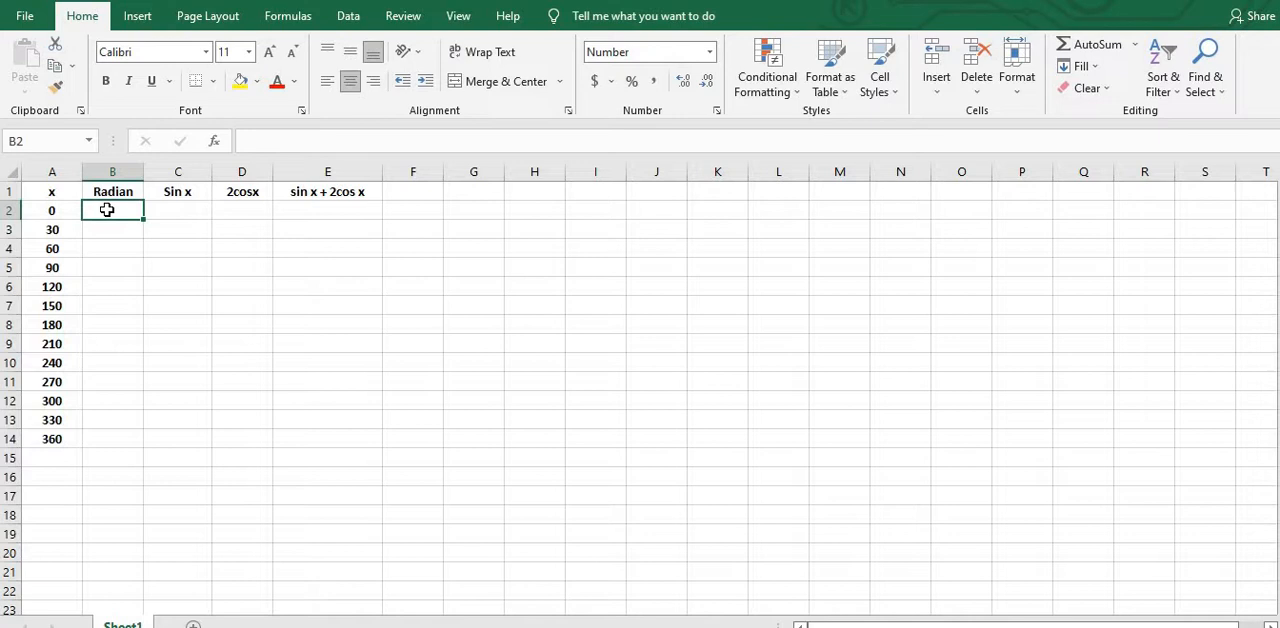
text(=)
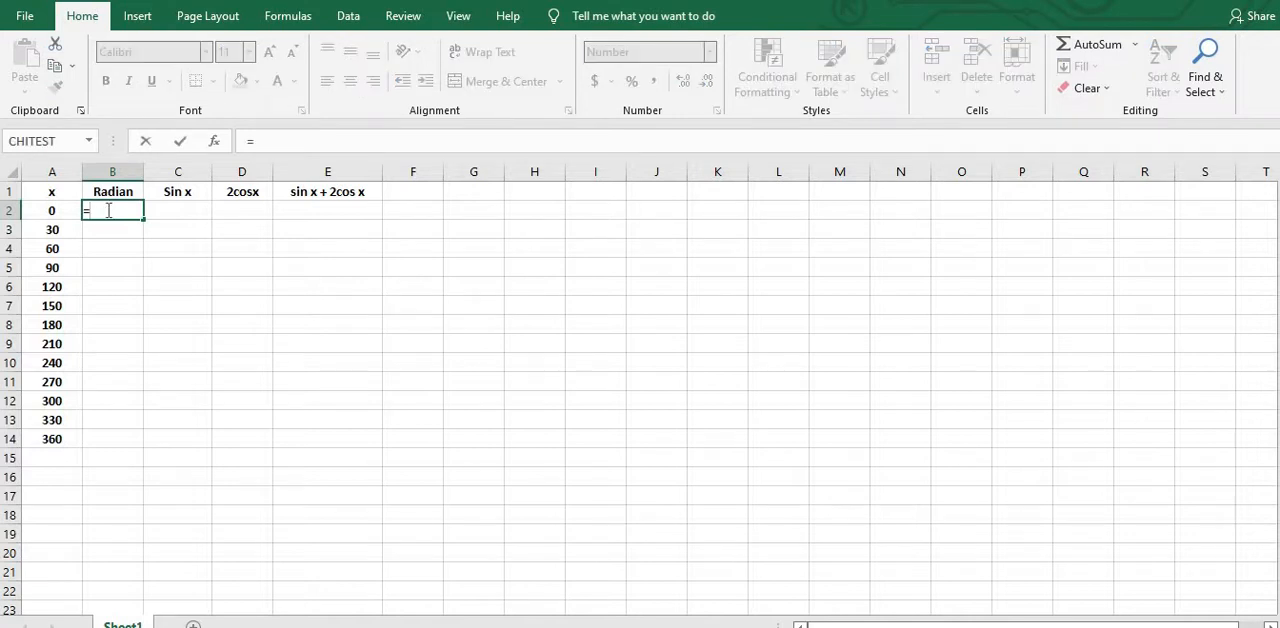
text(RA)
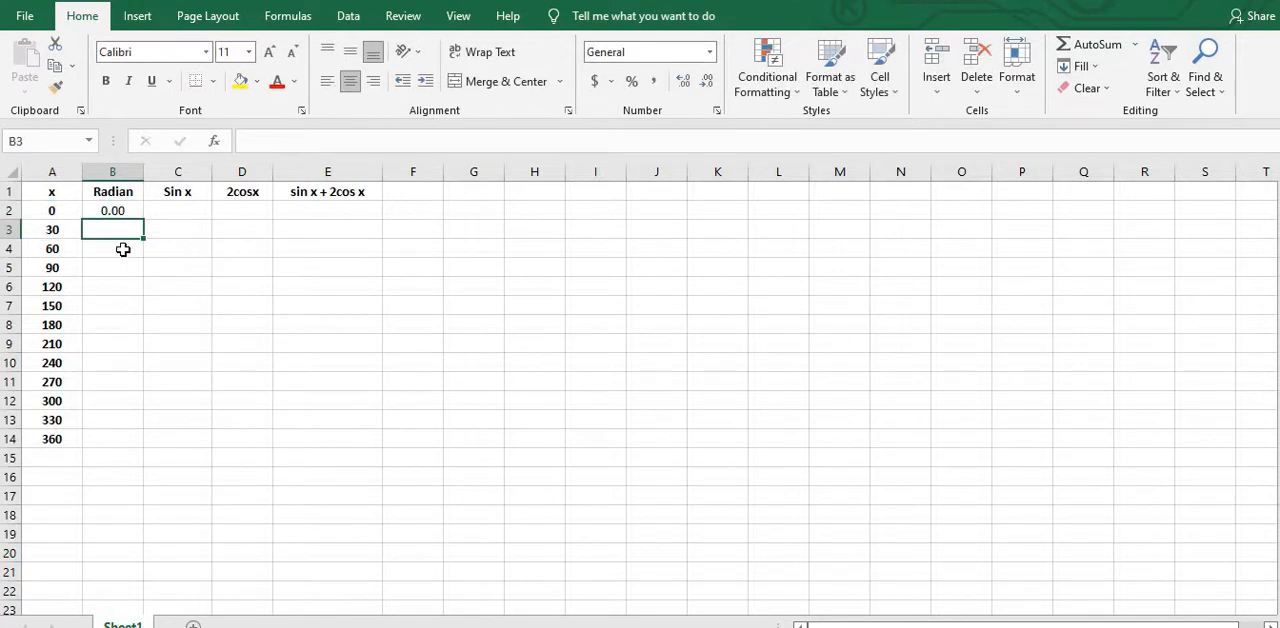
mouse_move(141, 278)
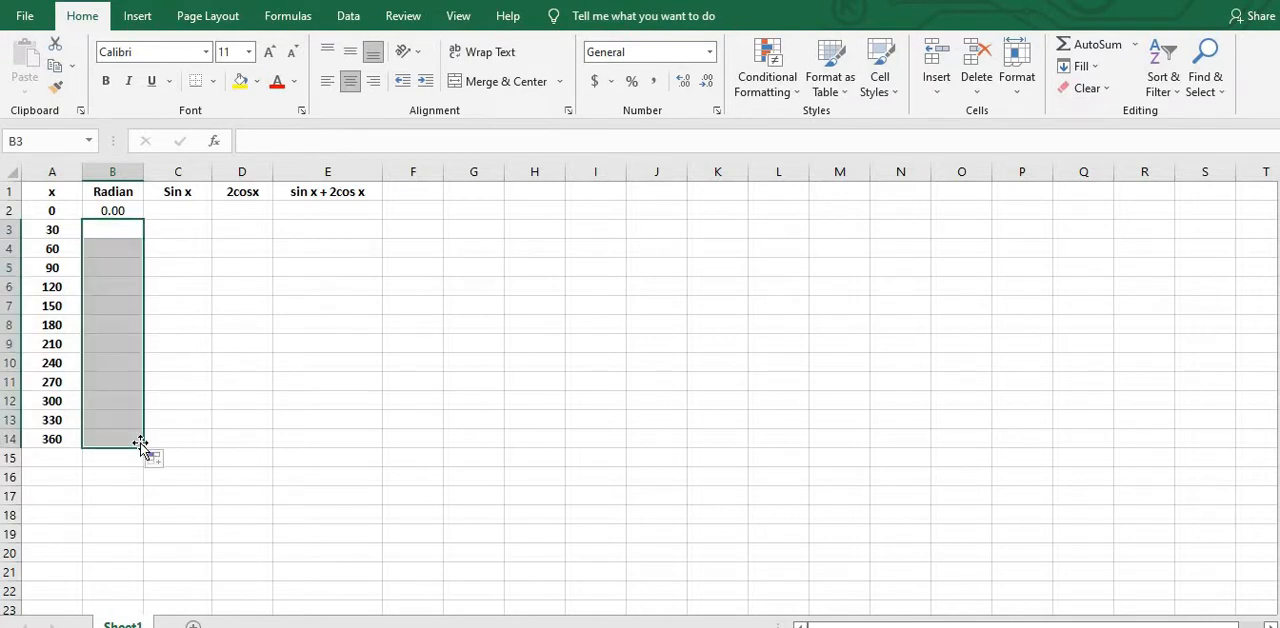
mouse_move(134, 239)
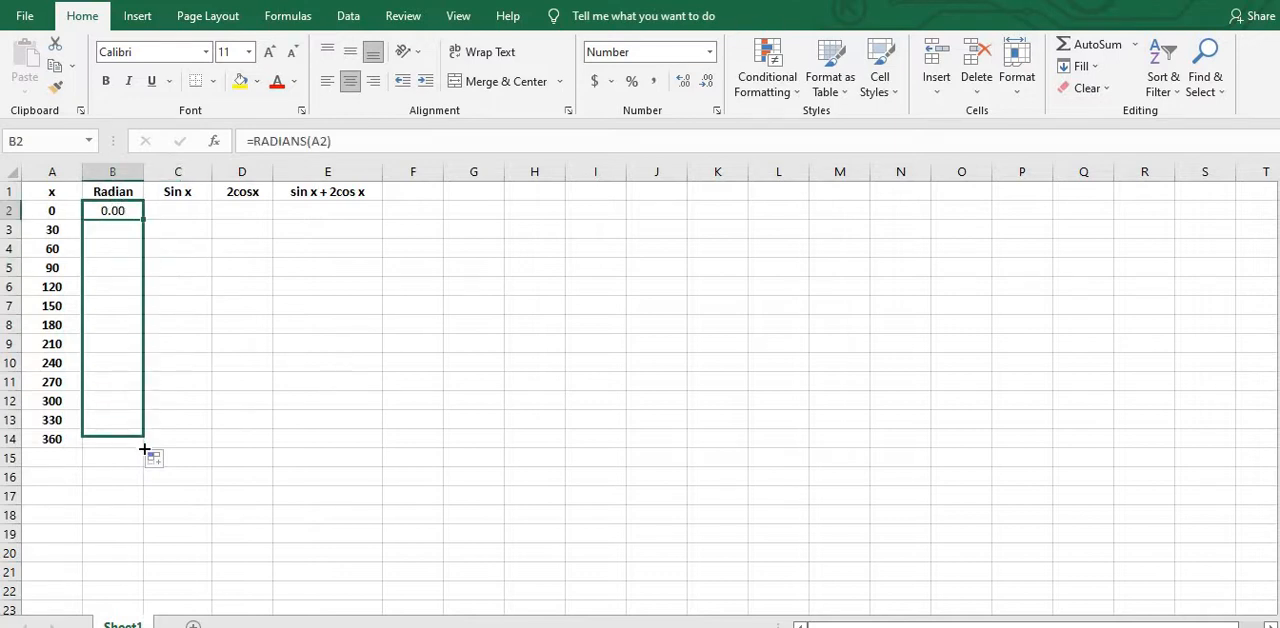
drag(142, 210, 142, 439)
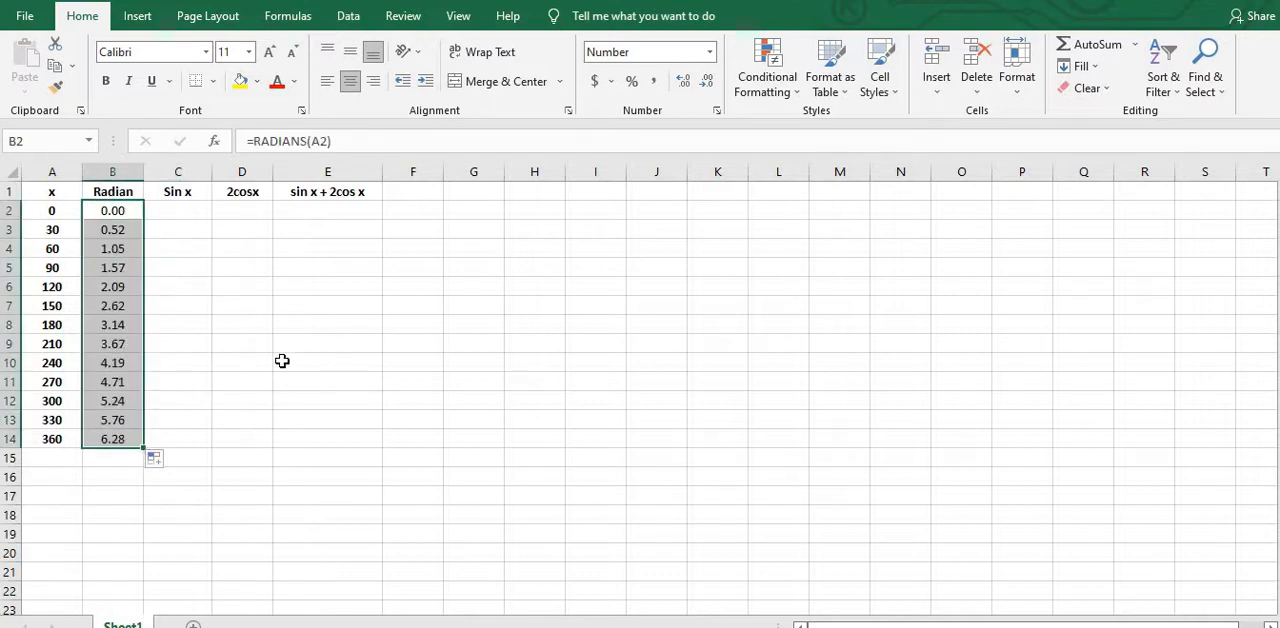
click(327, 362)
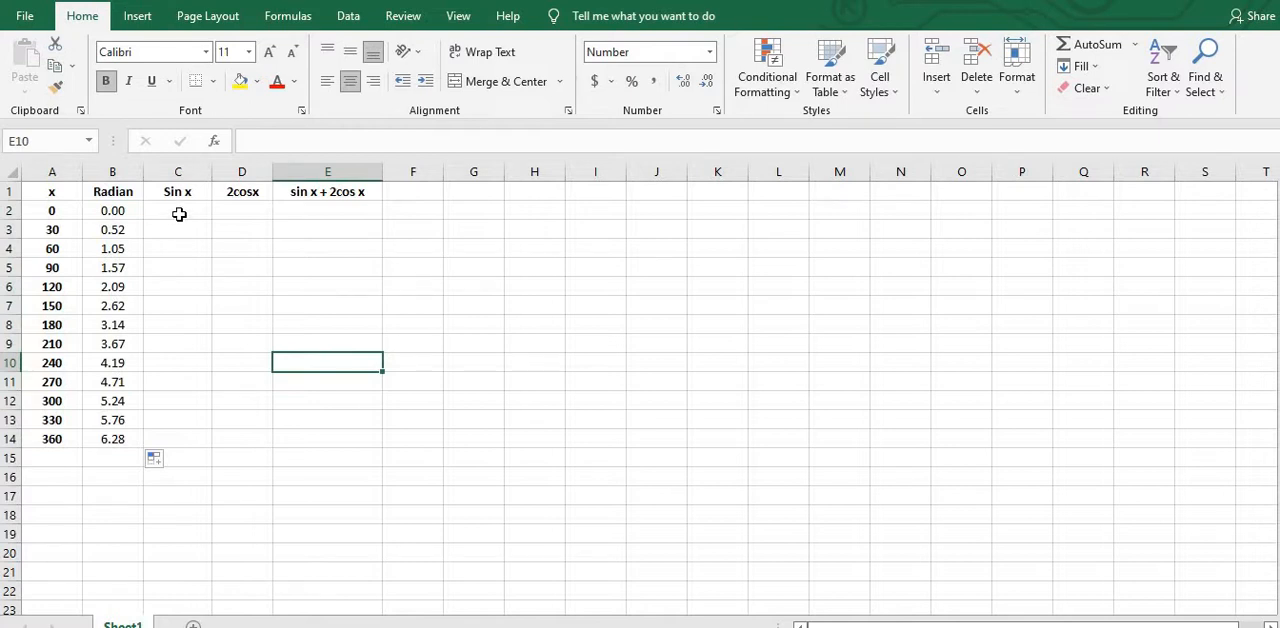
click(177, 210)
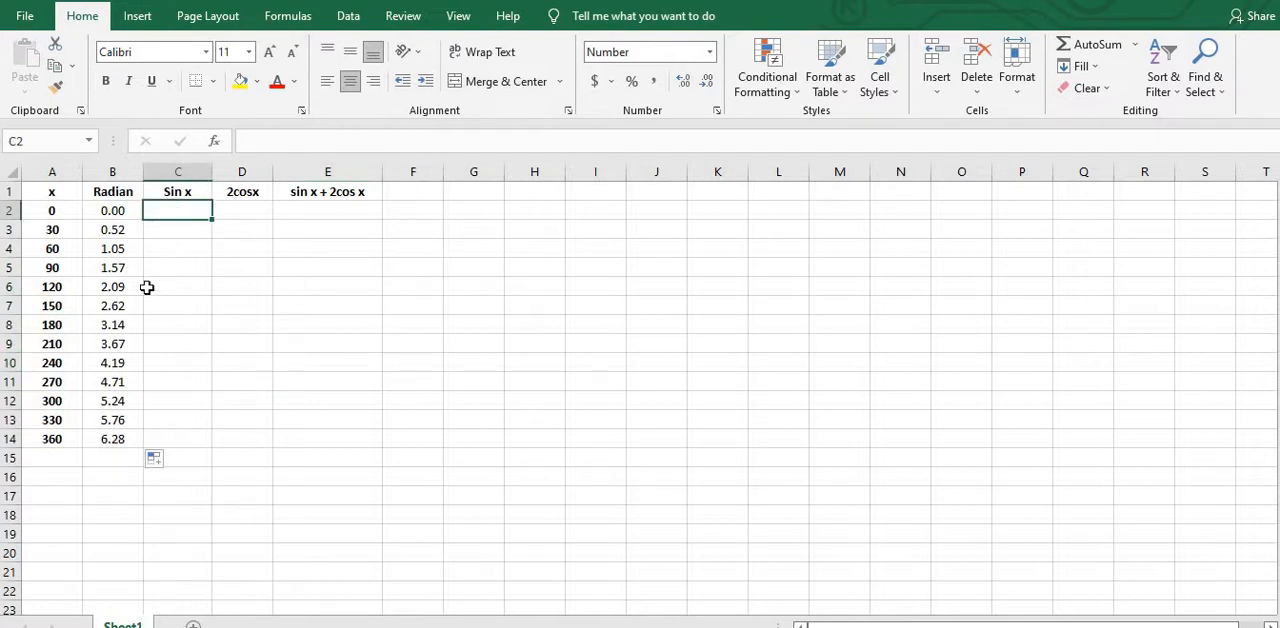
mouse_move(119, 248)
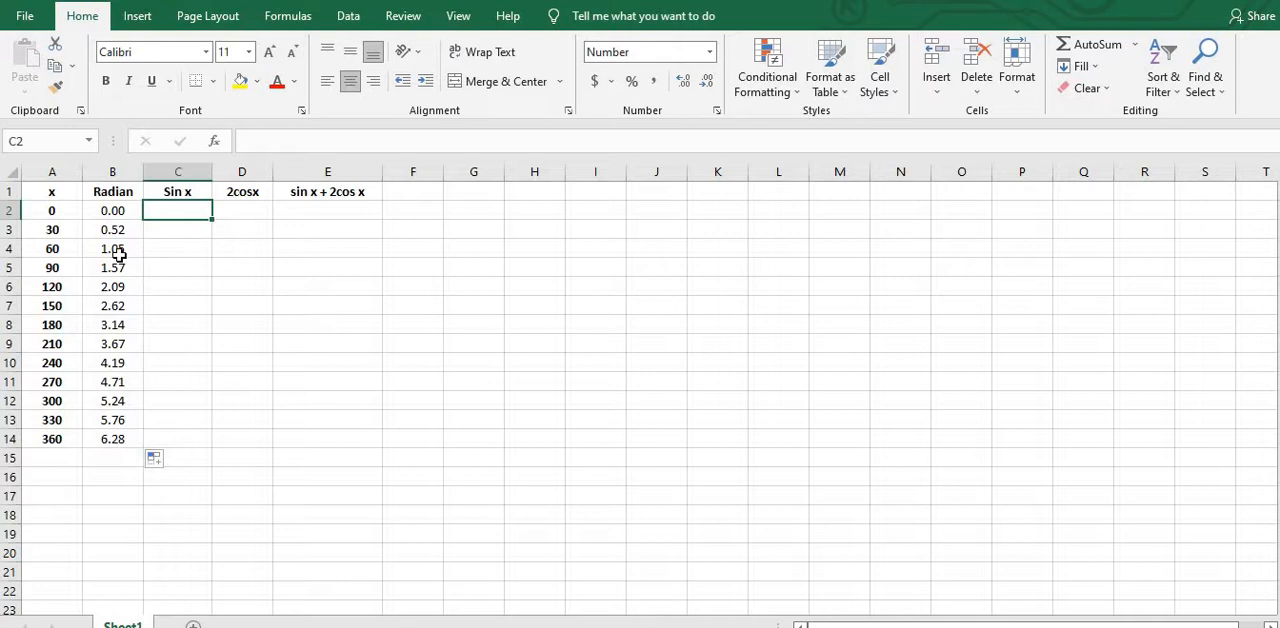
mouse_move(125, 382)
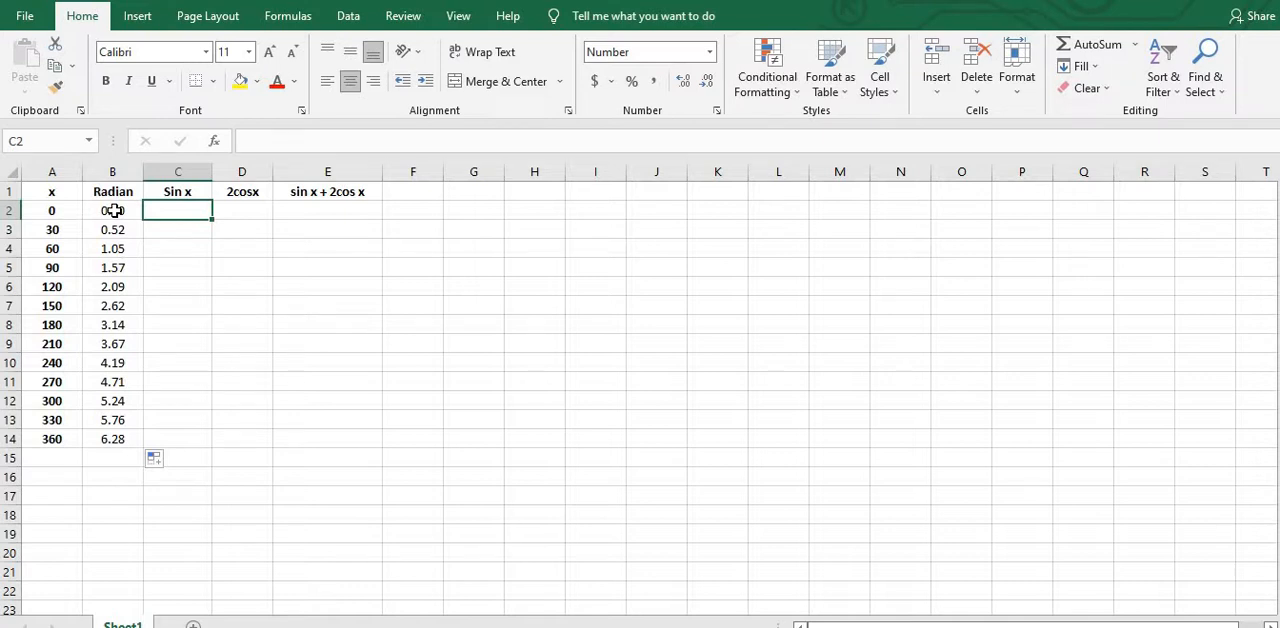
drag(112, 210, 112, 438)
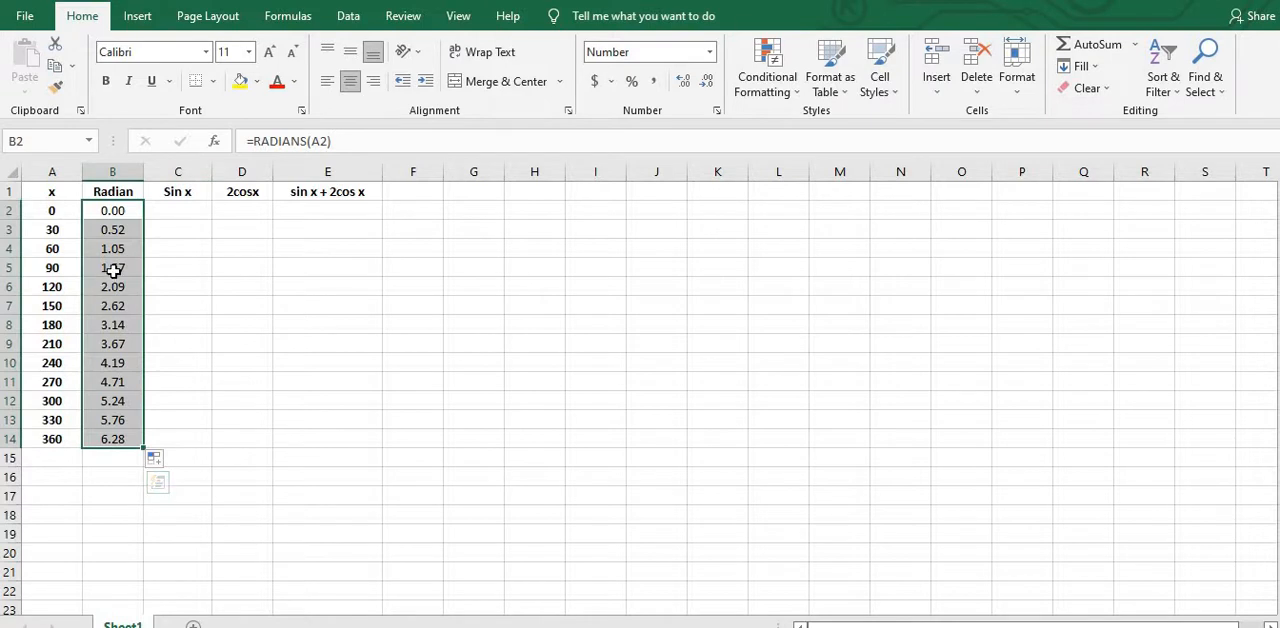
right_click(112, 267)
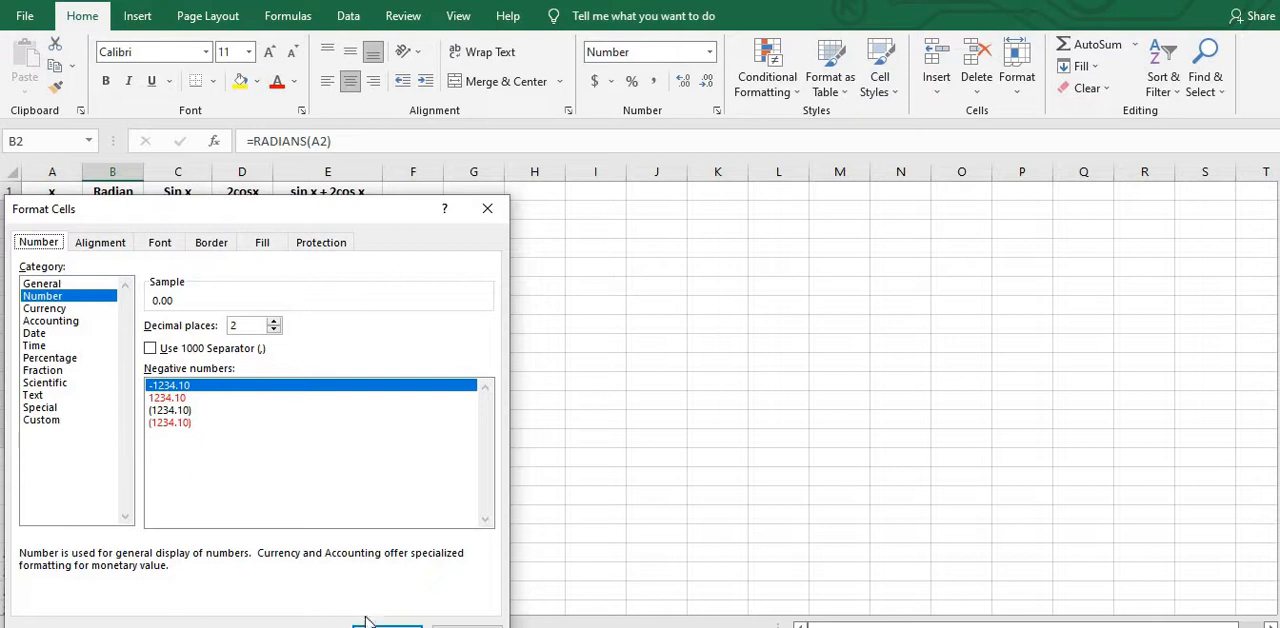
click(387, 623)
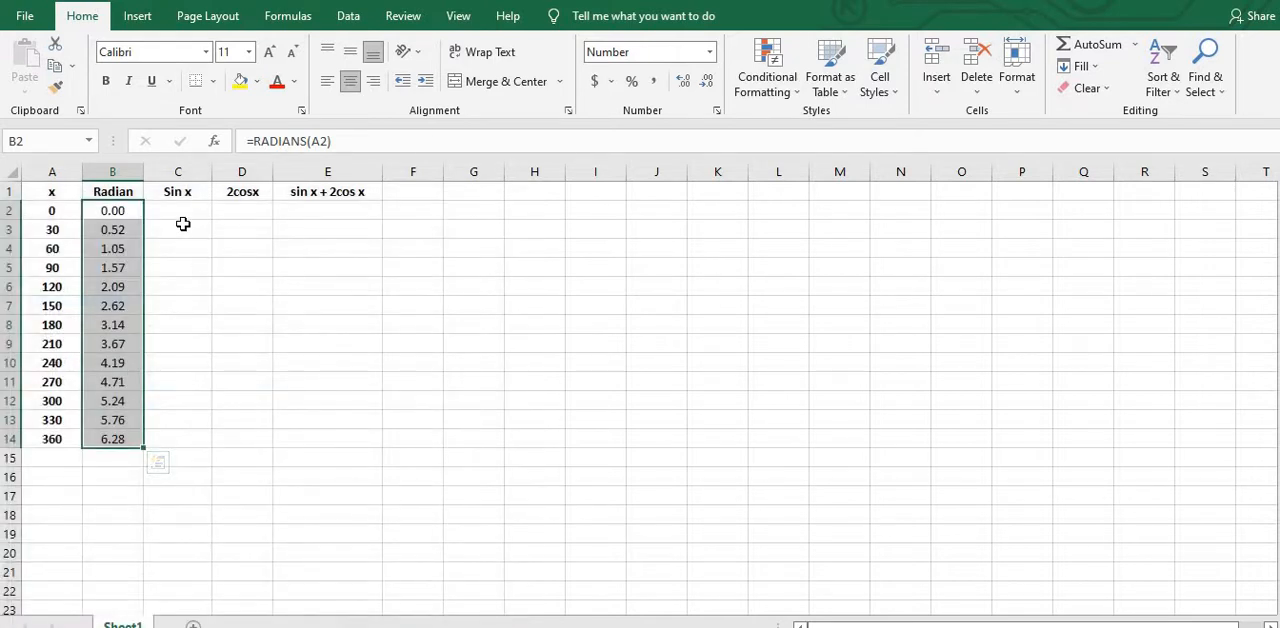
click(177, 210)
text(=)
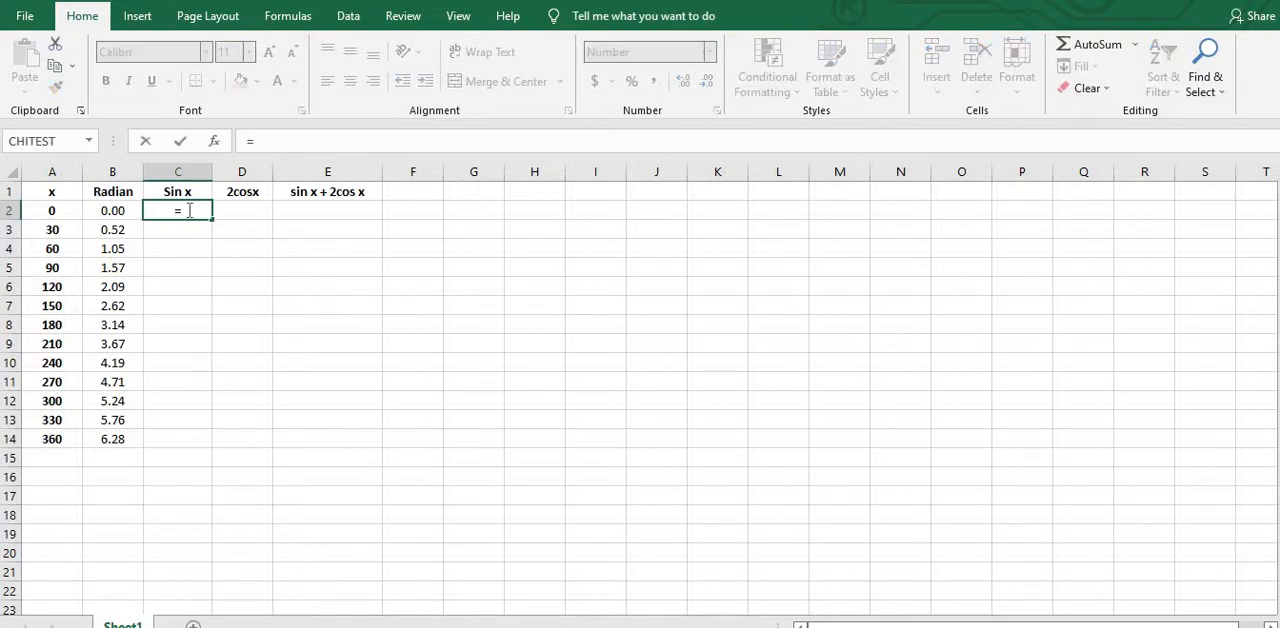
Step: Enter =SIN(B2) in C2 and fill it down to C14
text(SIN()
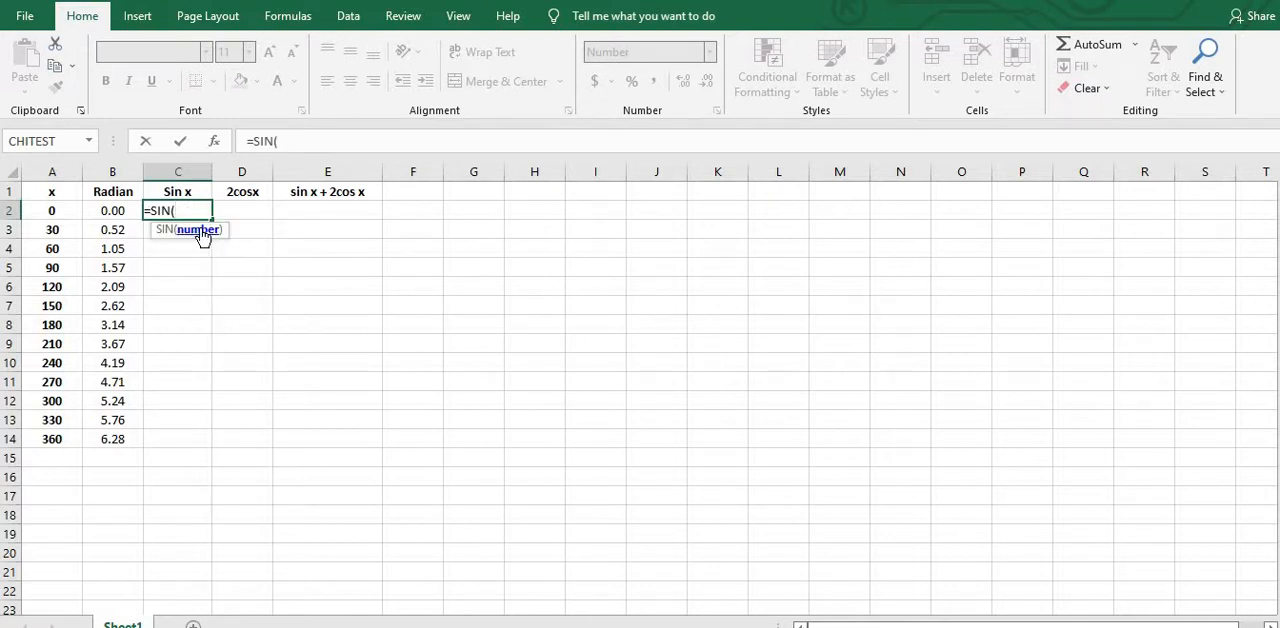
click(112, 210)
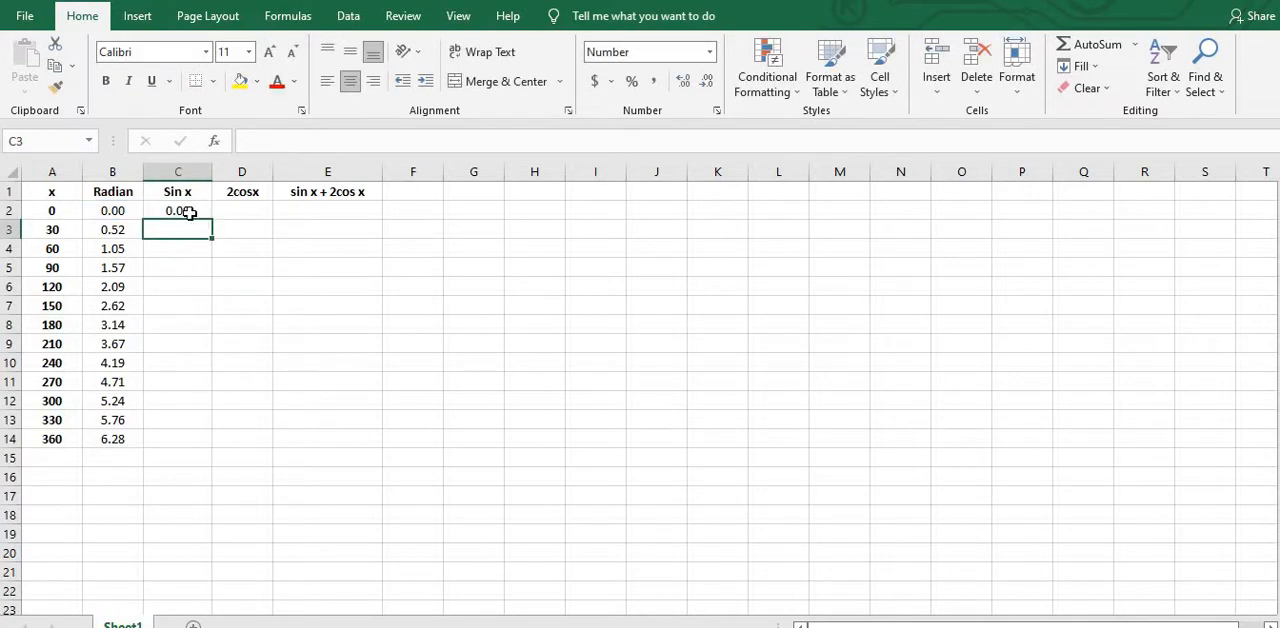
click(177, 210)
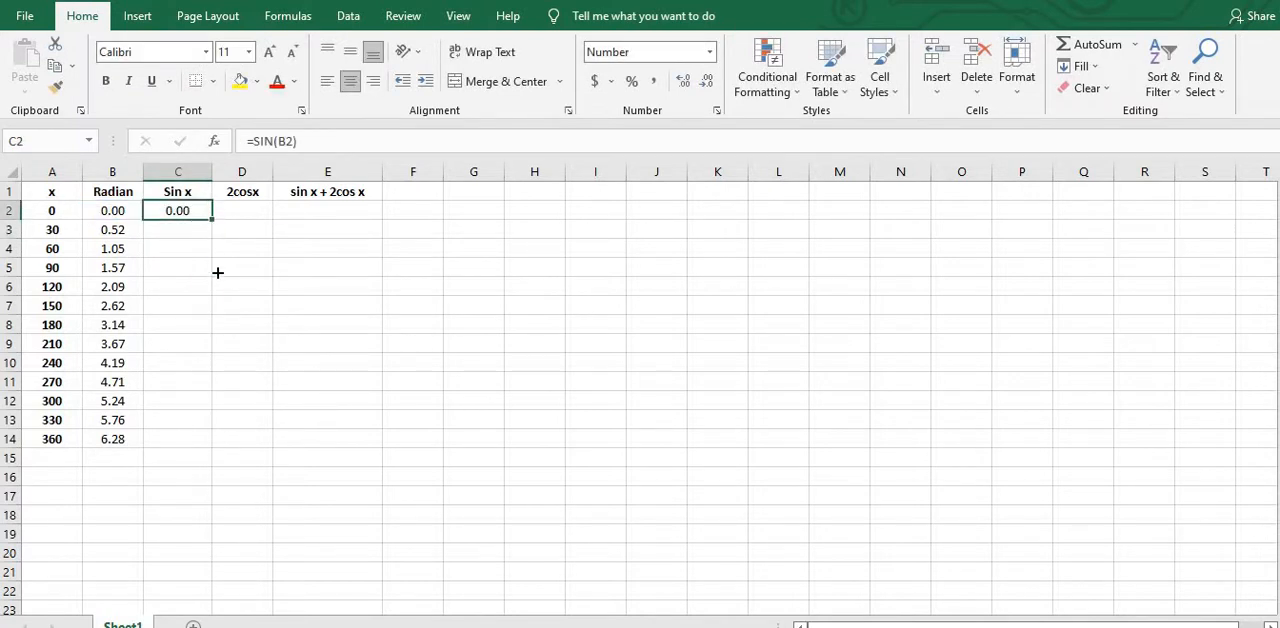
drag(177, 210, 177, 438)
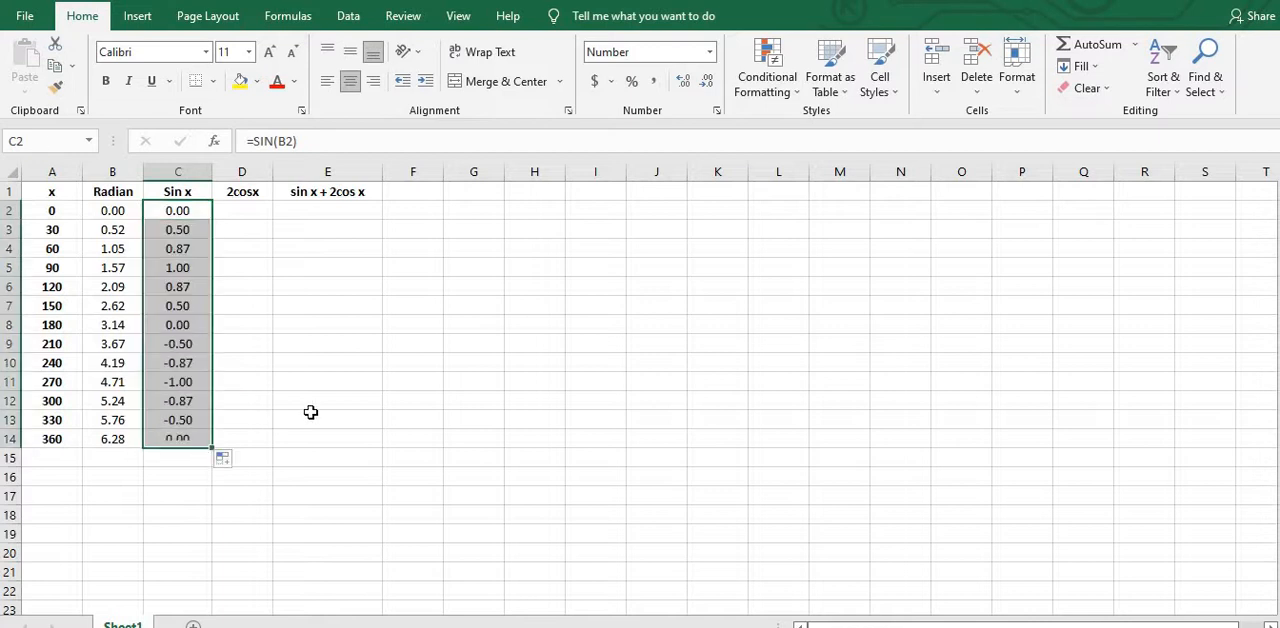
mouse_move(250, 210)
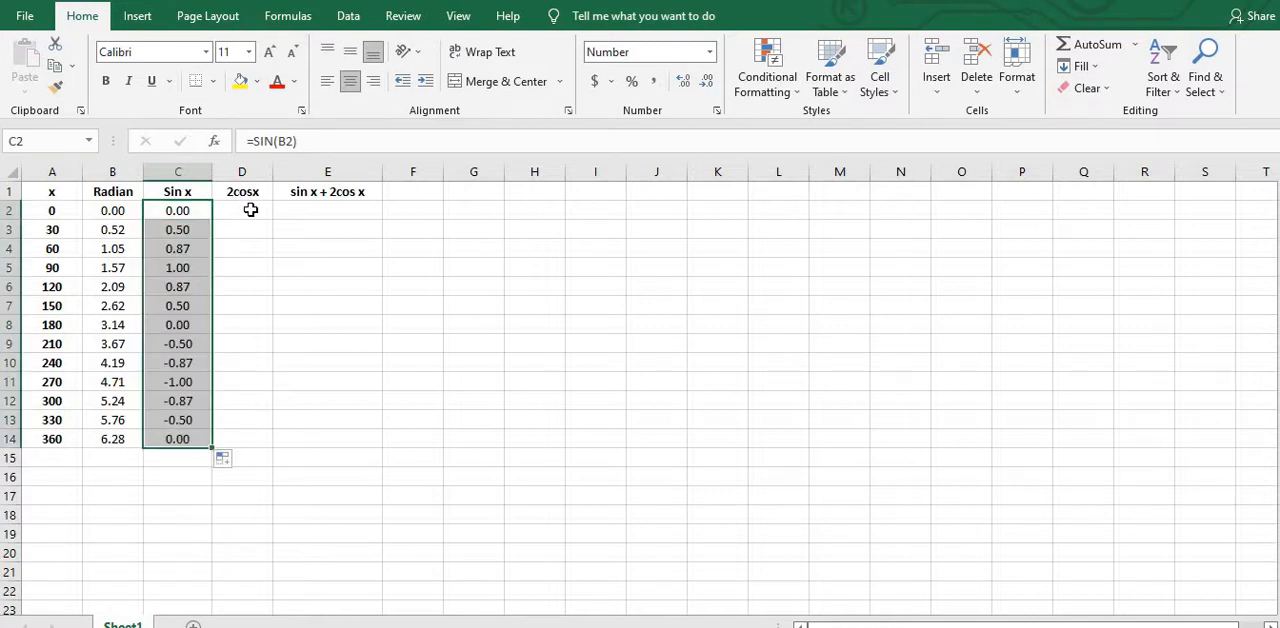
click(242, 210)
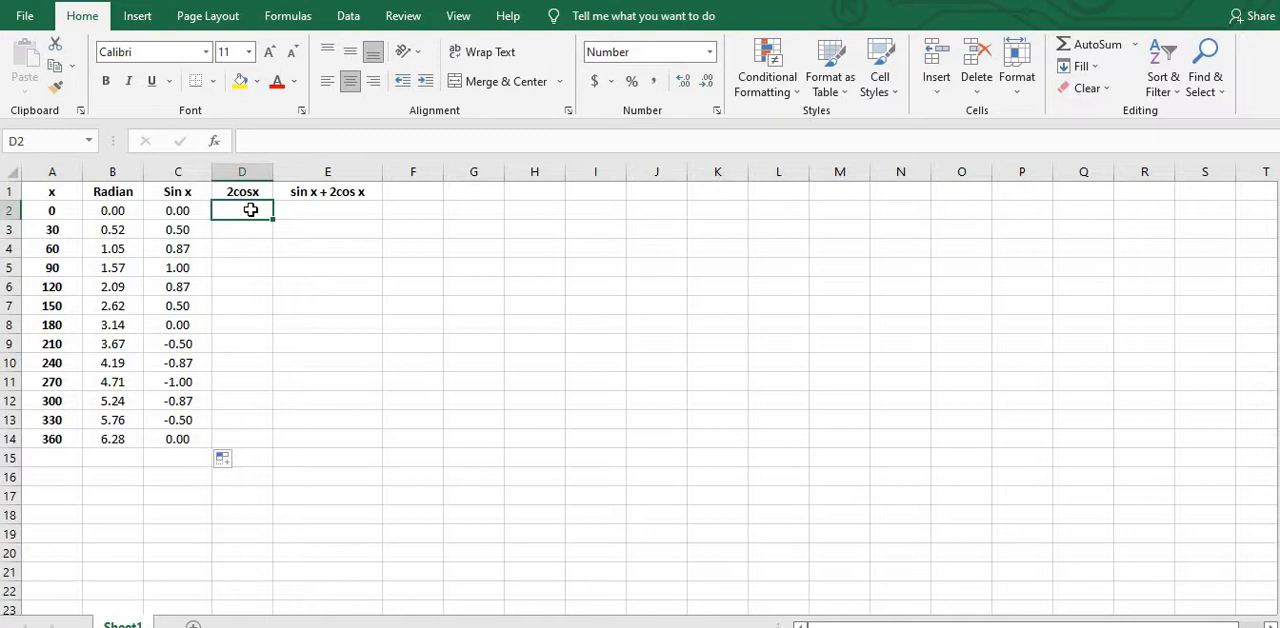
Step: Enter =2*COS(B2) in D2, accepting the correction, and fill it down to D14
text(=)
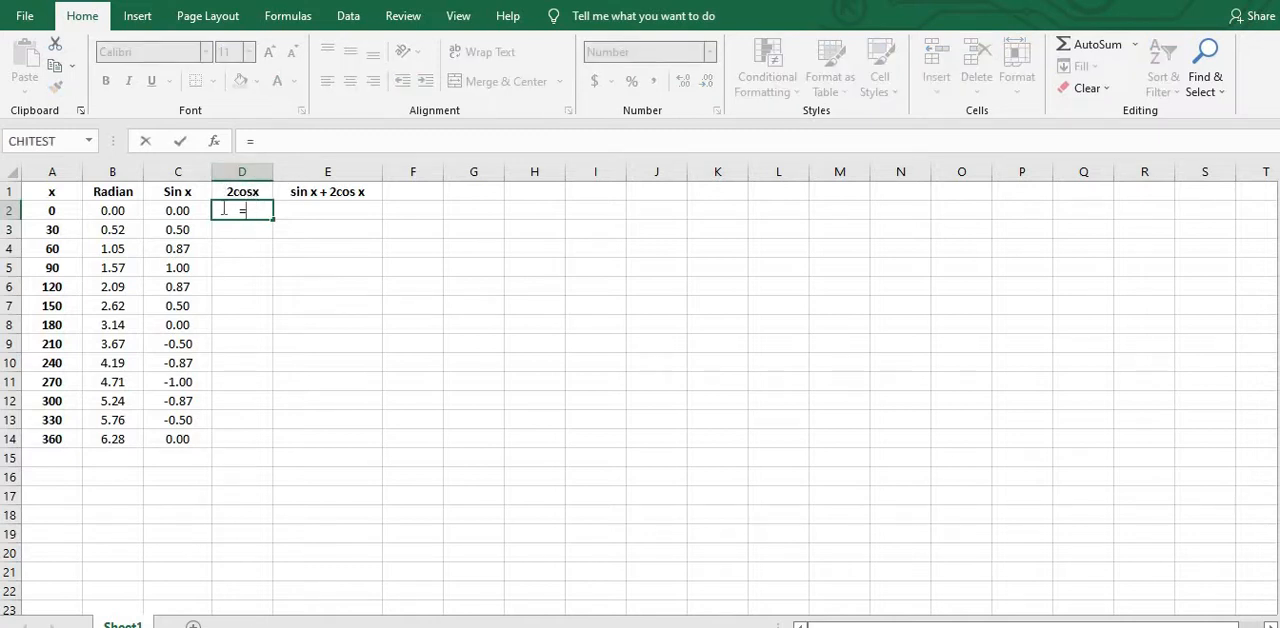
text(2)
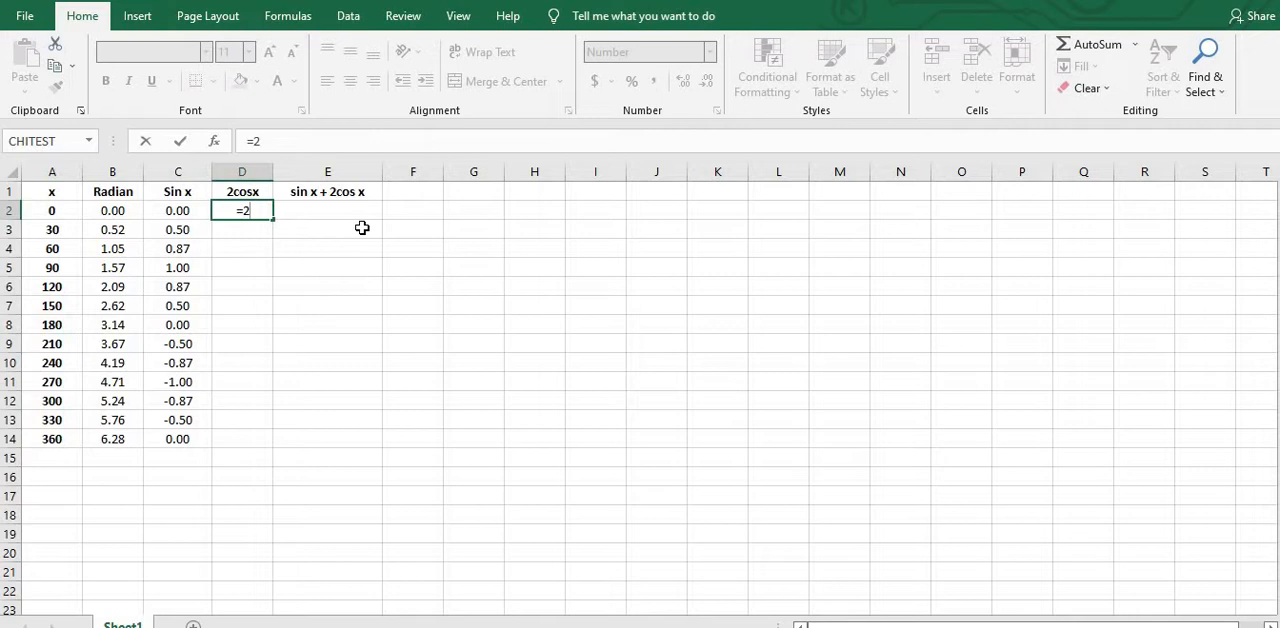
text(*)
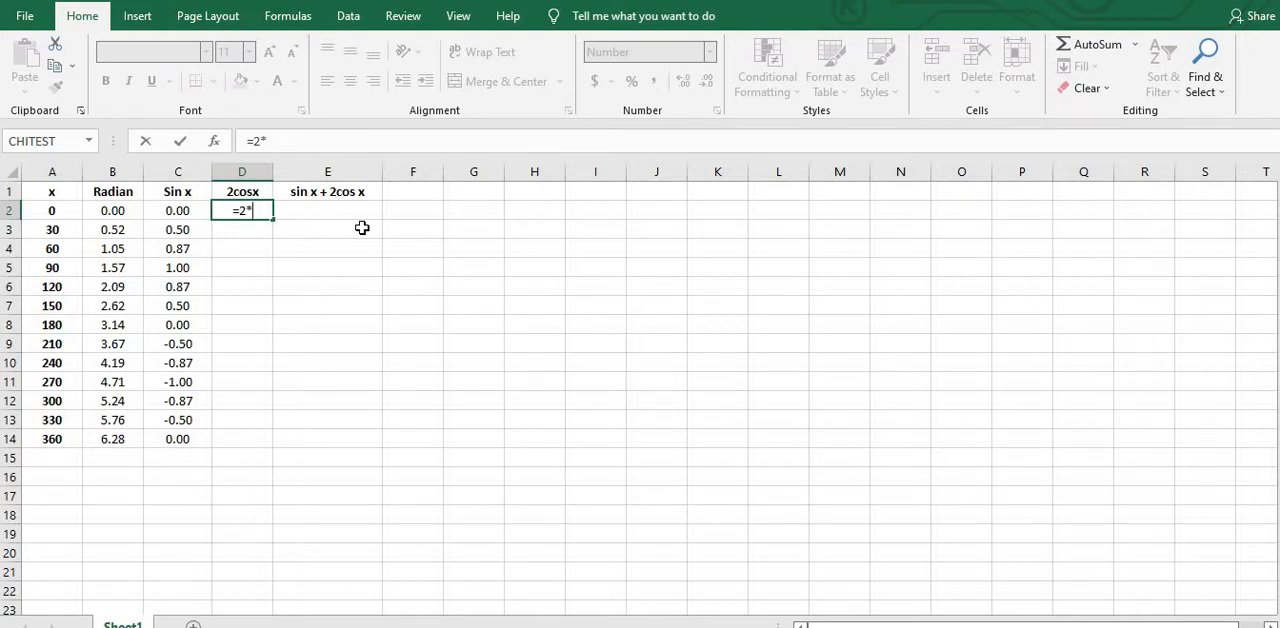
text(COS()
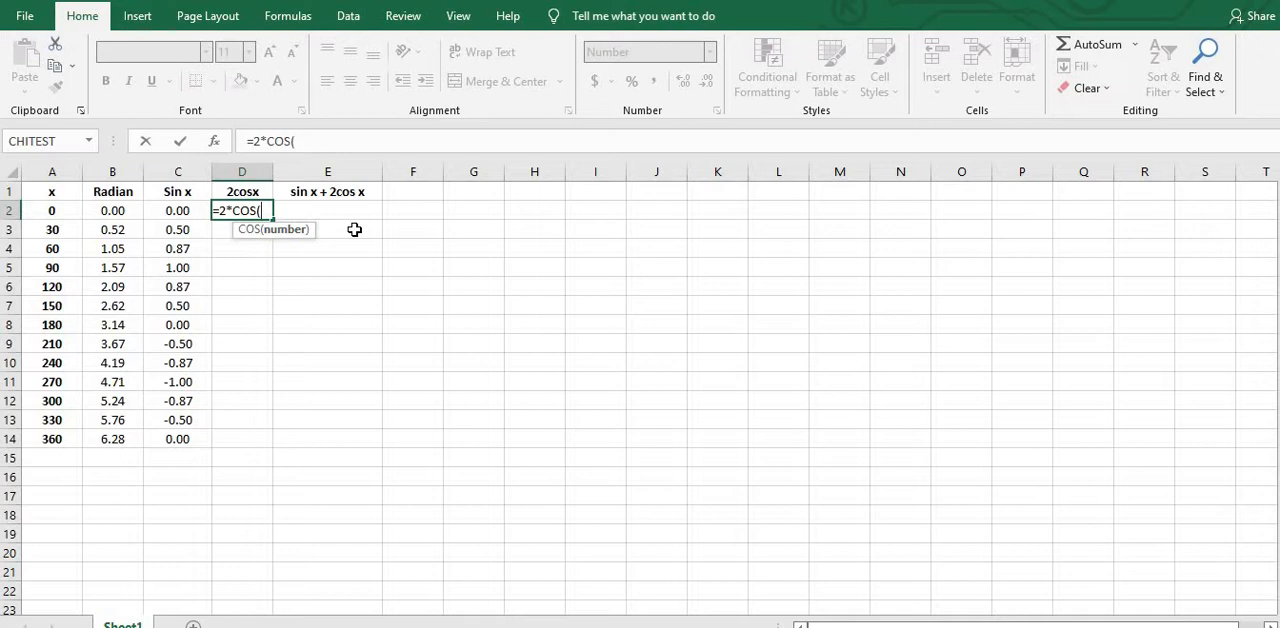
text(B)
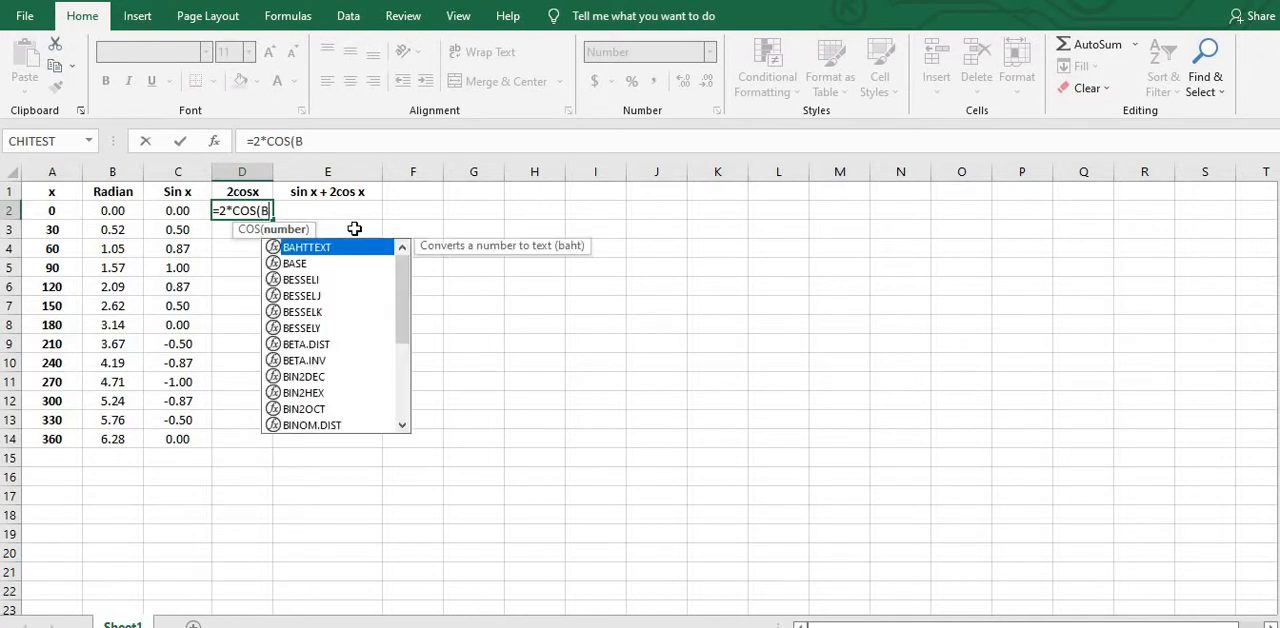
key(enter)
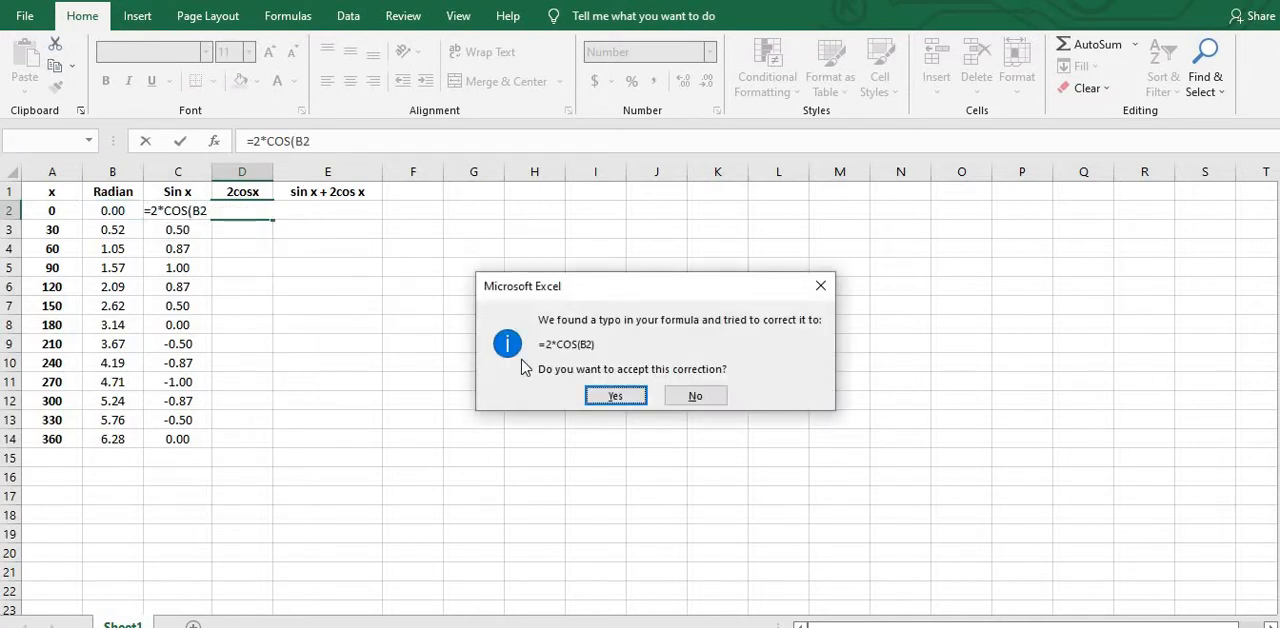
click(615, 395)
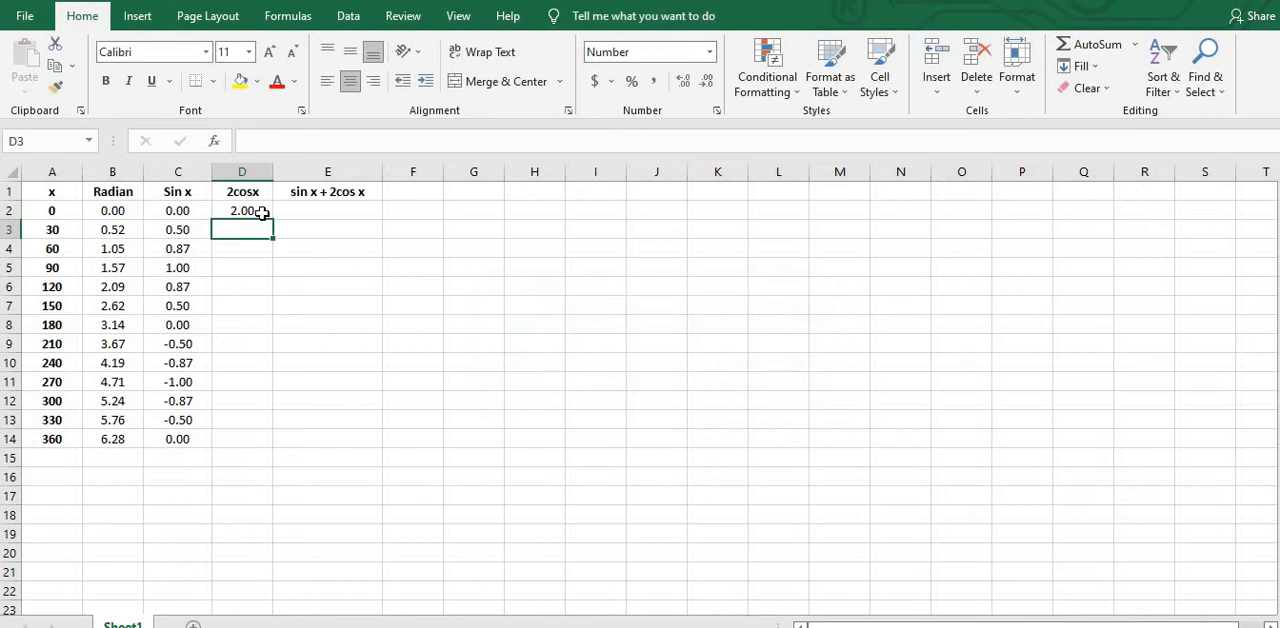
click(242, 210)
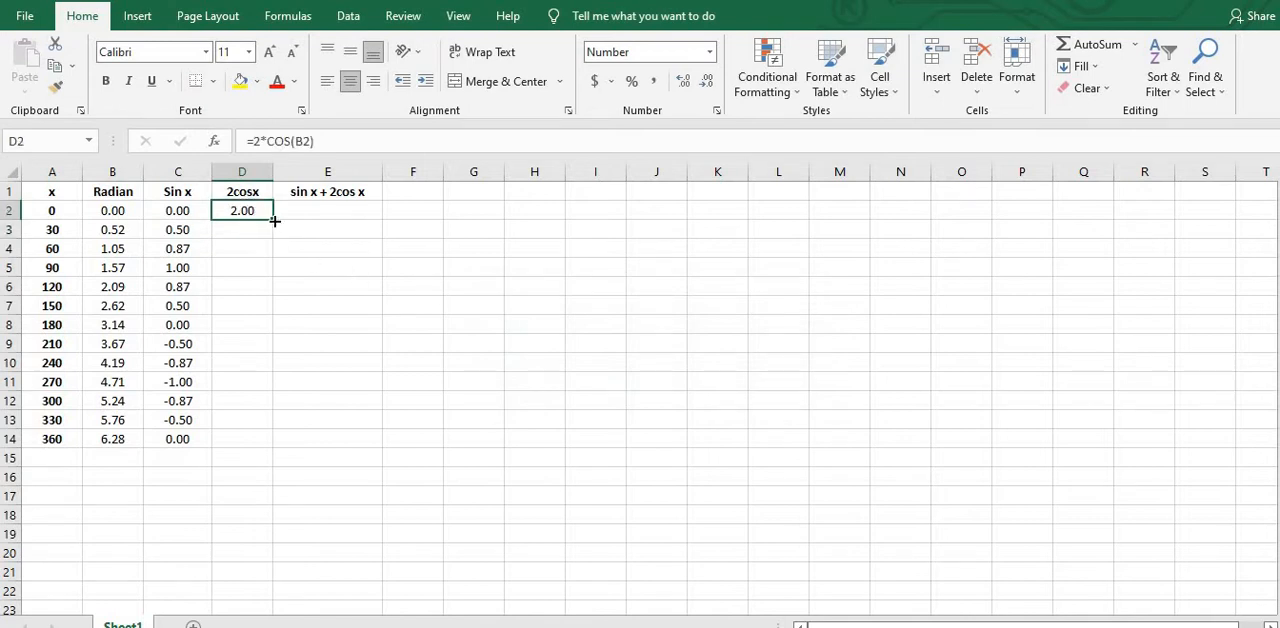
drag(273, 222, 270, 440)
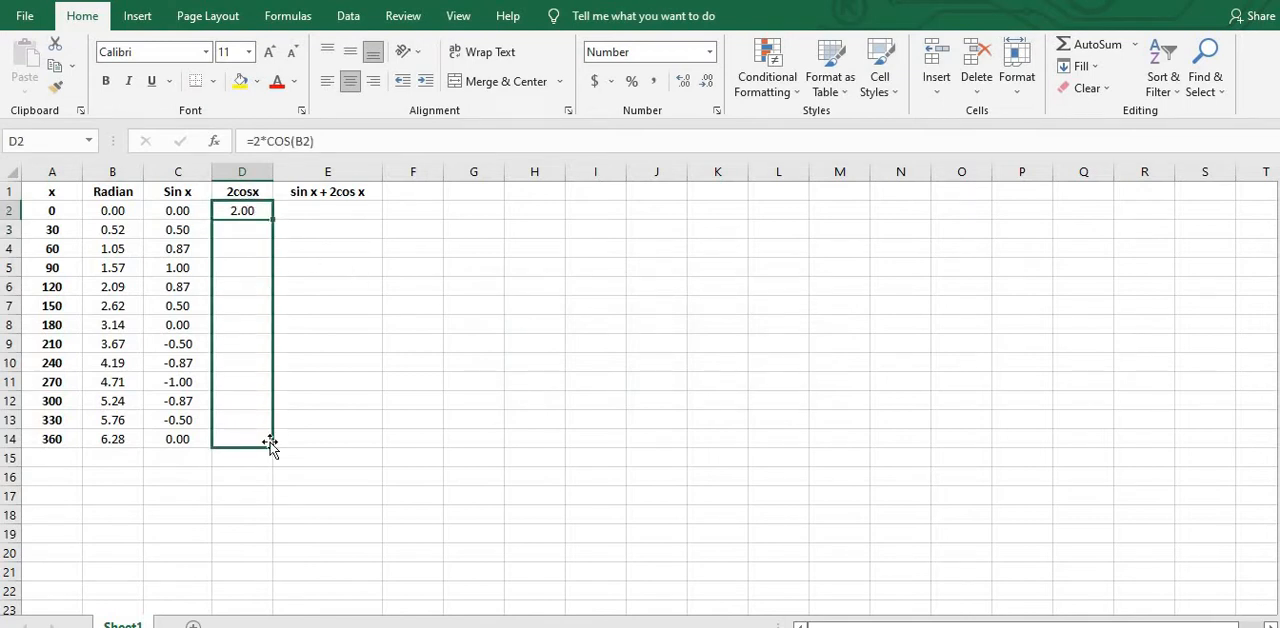
drag(270, 210, 270, 439)
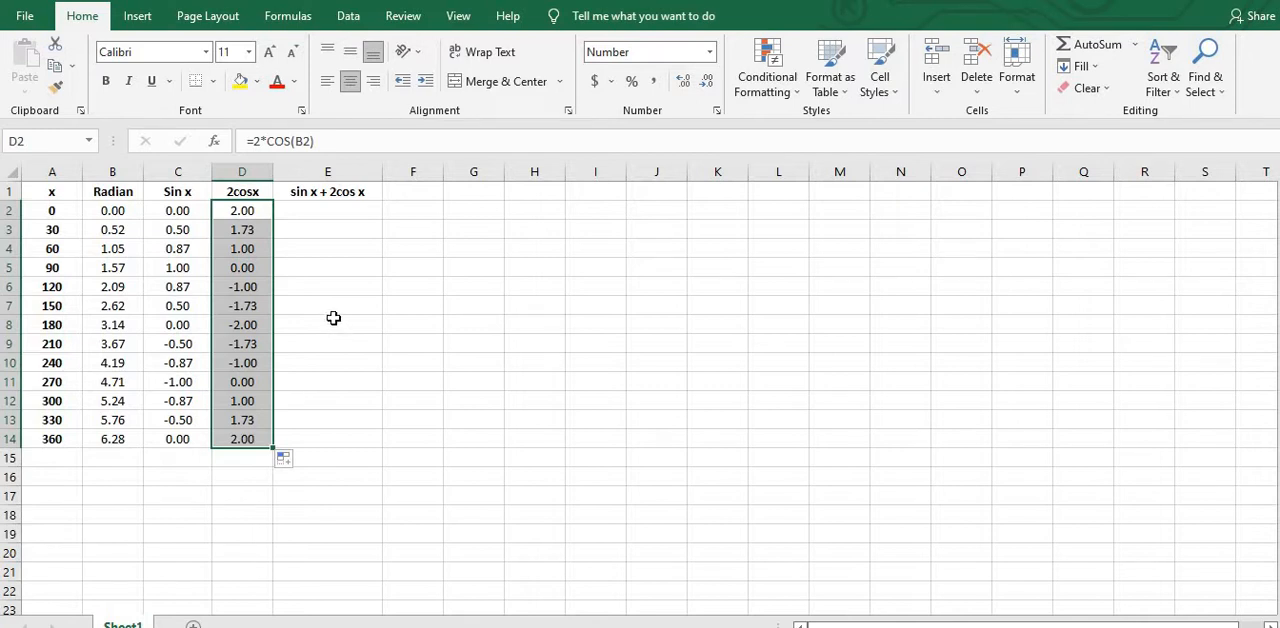
click(328, 210)
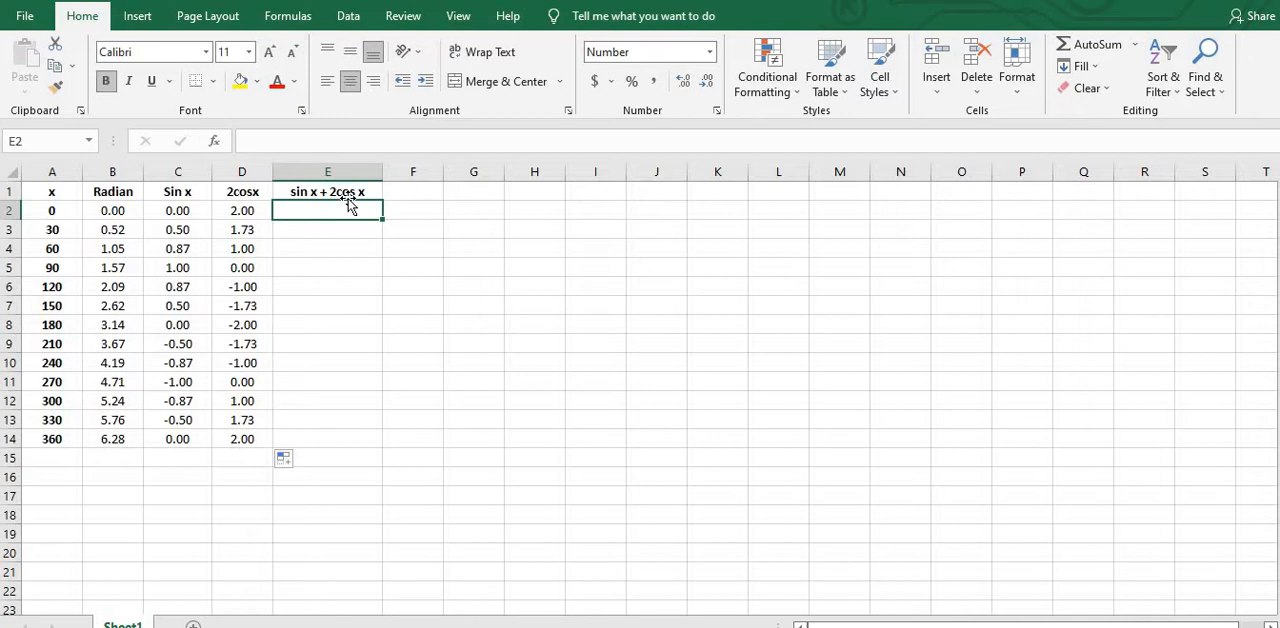
mouse_move(336, 211)
text(2)
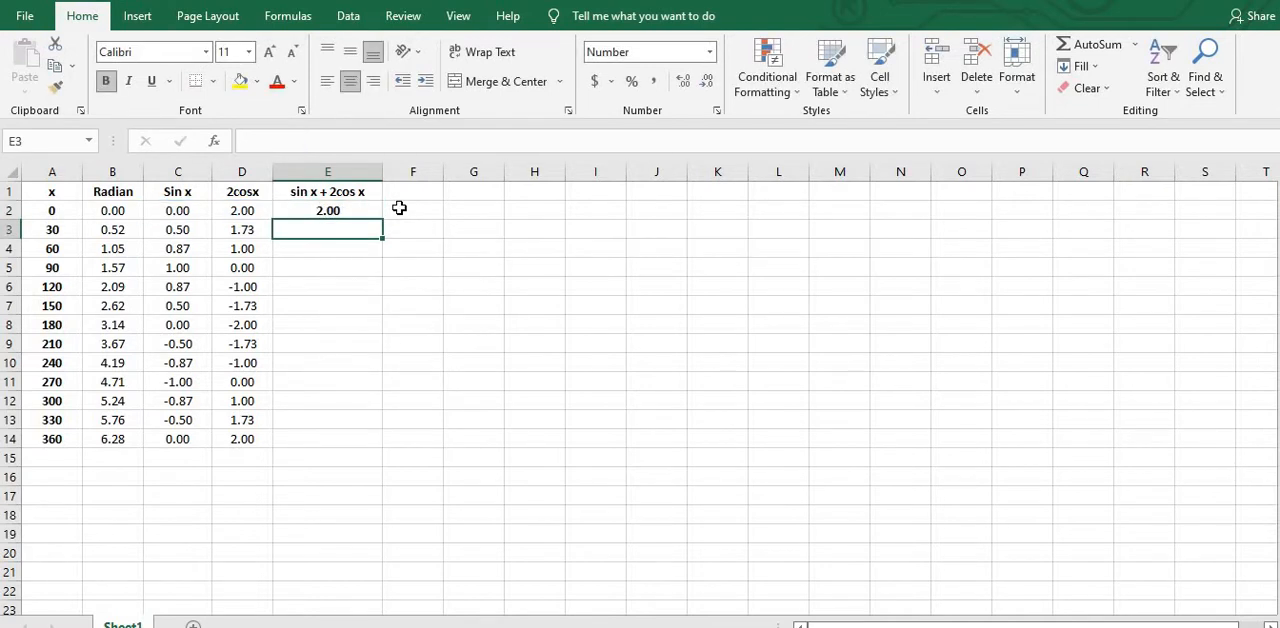
Step: Select the x column and the sin x + 2cos x column together for charting
click(328, 210)
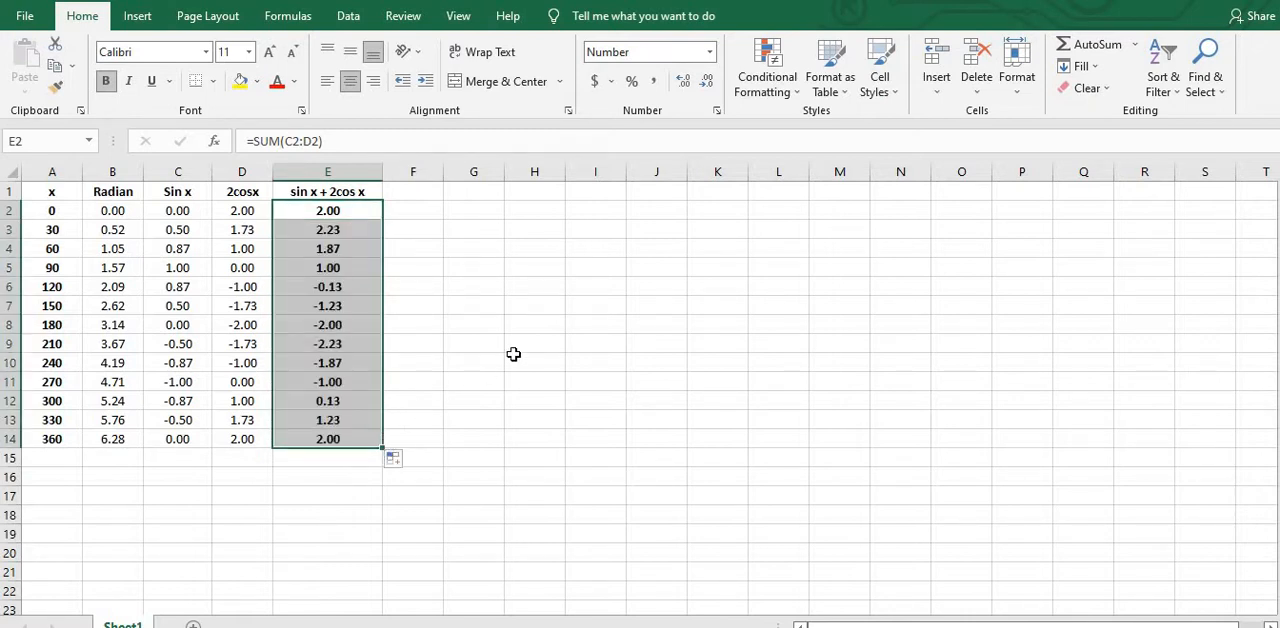
click(534, 363)
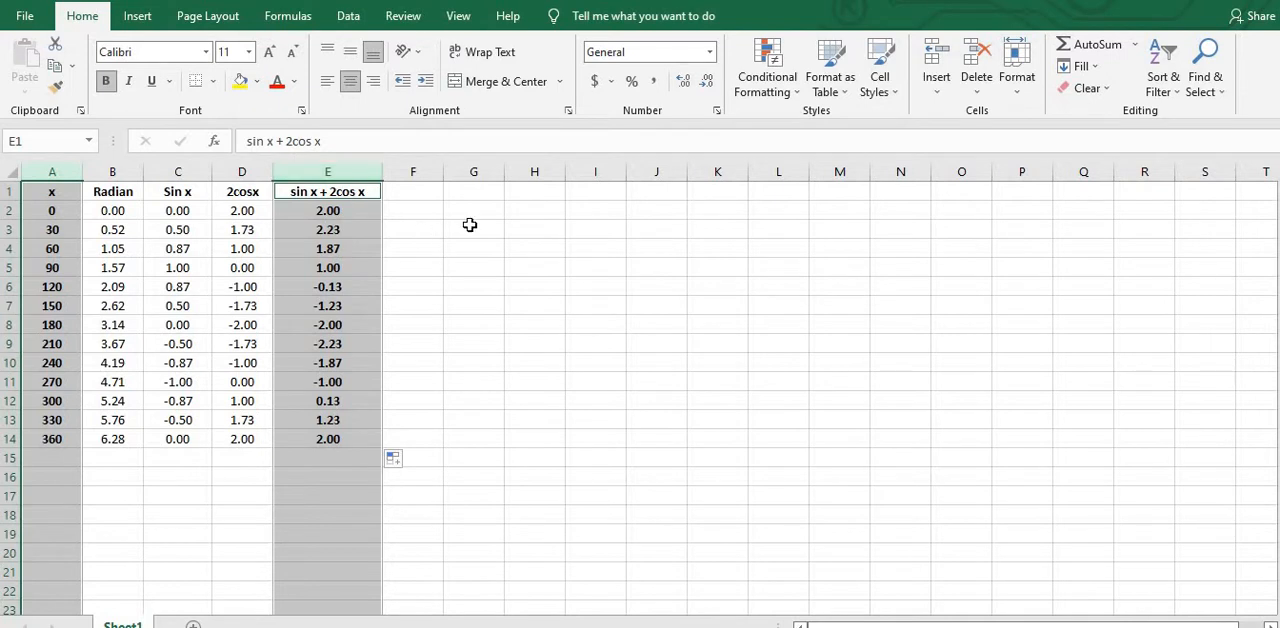
mouse_move(484, 208)
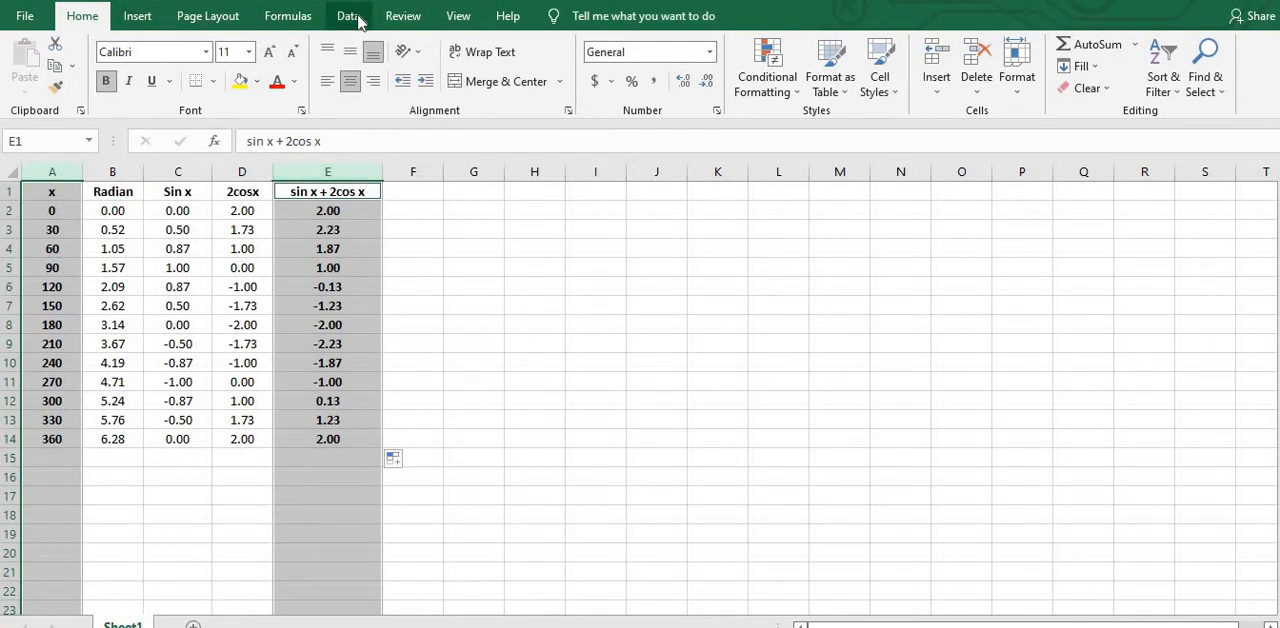
Step: Switch to the Data tab and dismiss the import-data tip
click(348, 15)
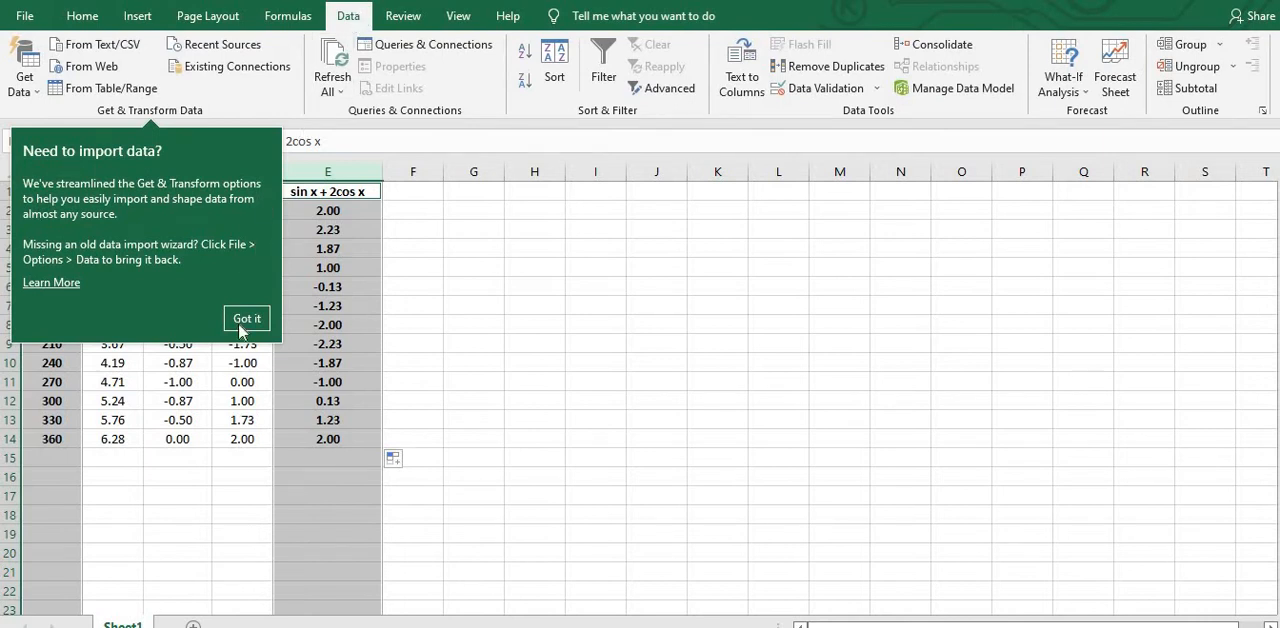
click(247, 318)
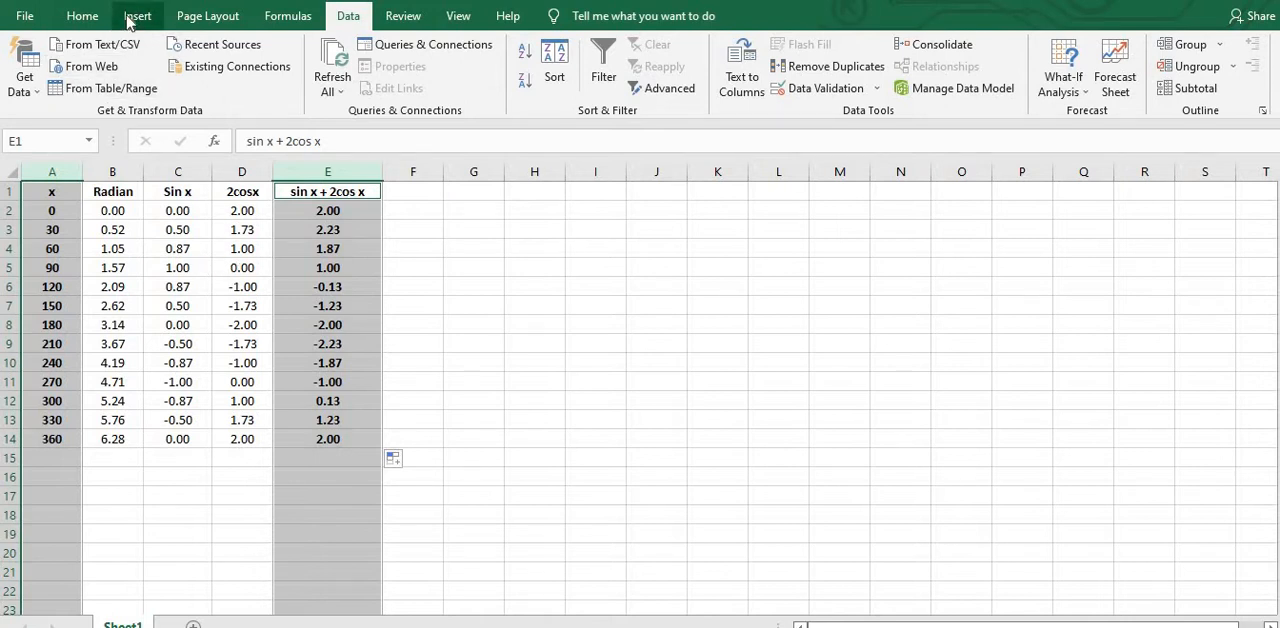
Step: Insert a Scatter with Smooth Lines and Markers chart from the selected columns
click(137, 15)
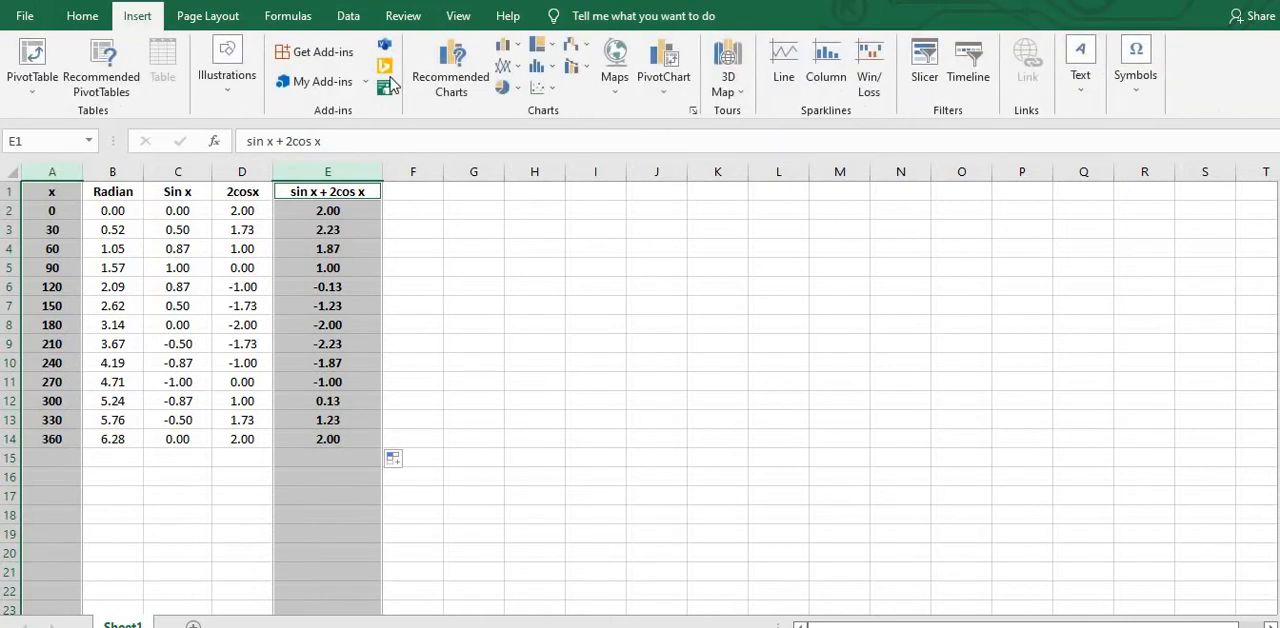
click(537, 88)
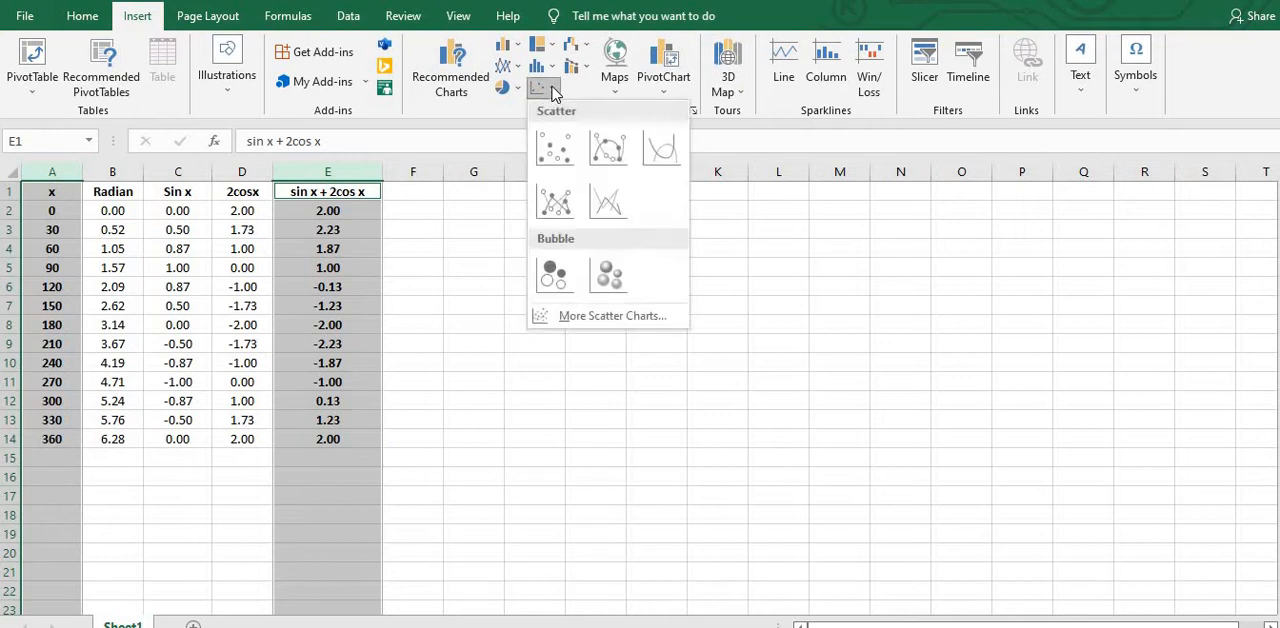
mouse_move(608, 148)
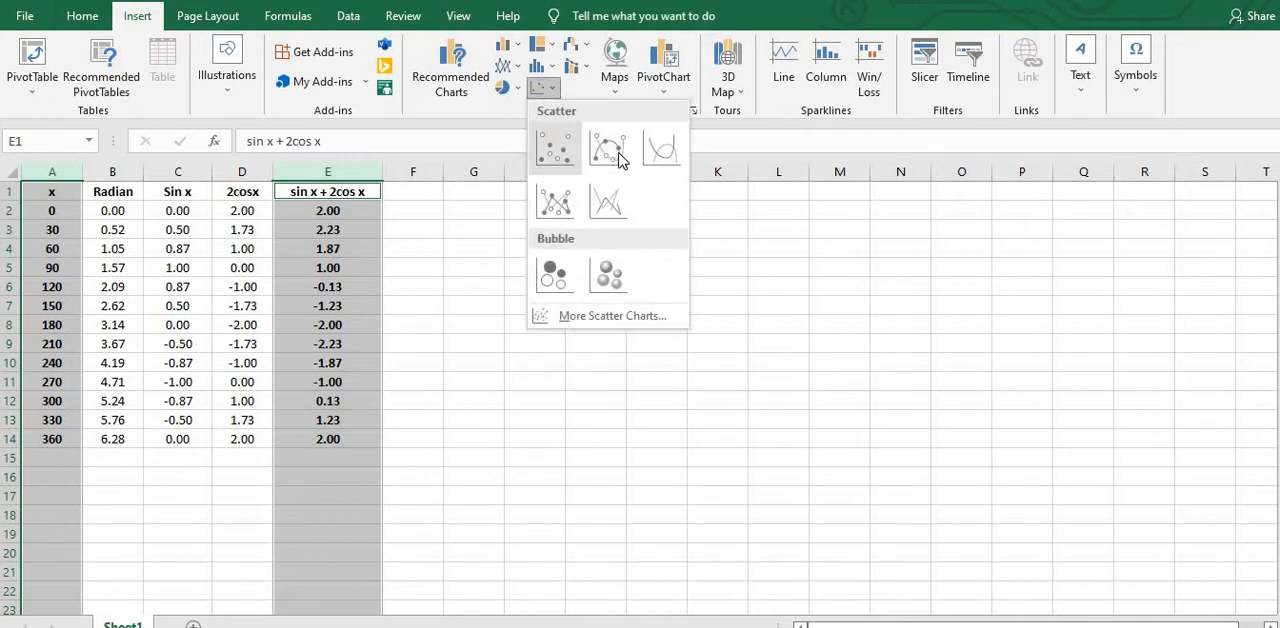
click(608, 148)
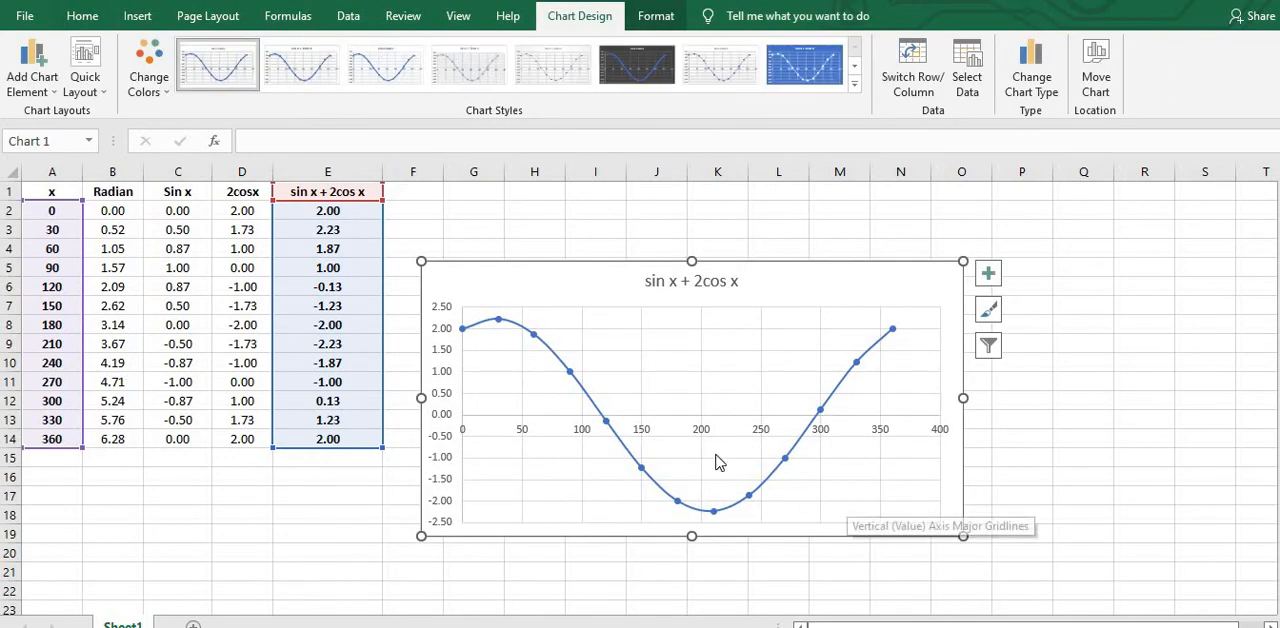
mouse_move(720, 65)
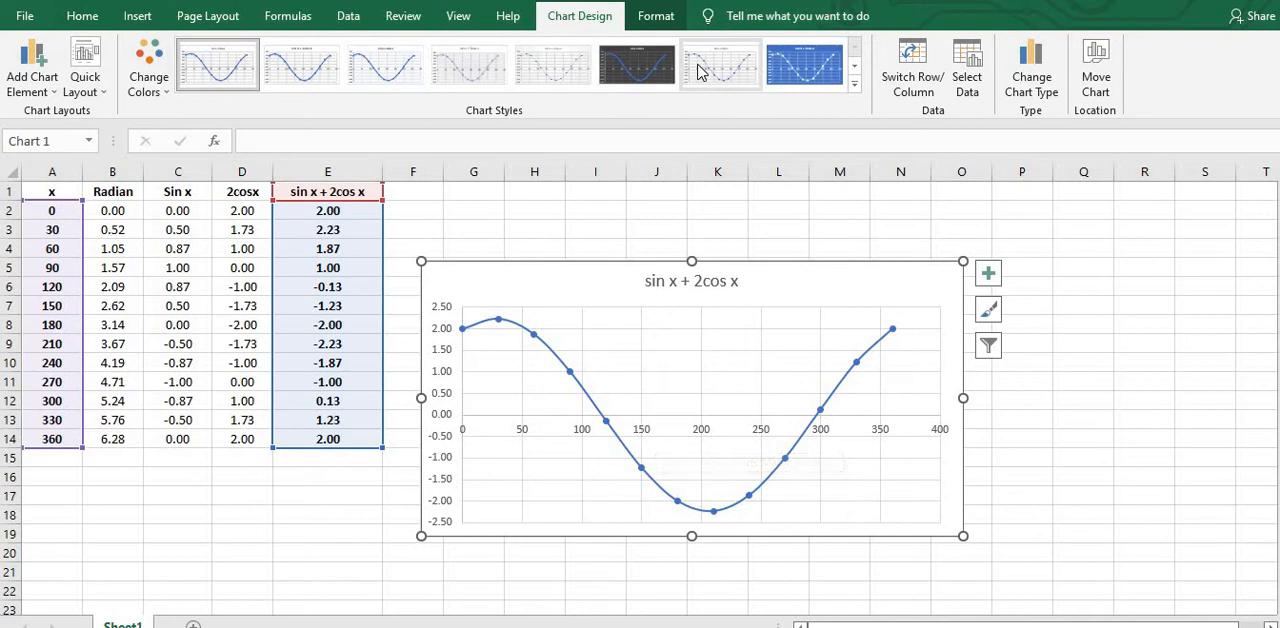
Step: Apply the light gridline style from Chart Styles to the chart
click(302, 64)
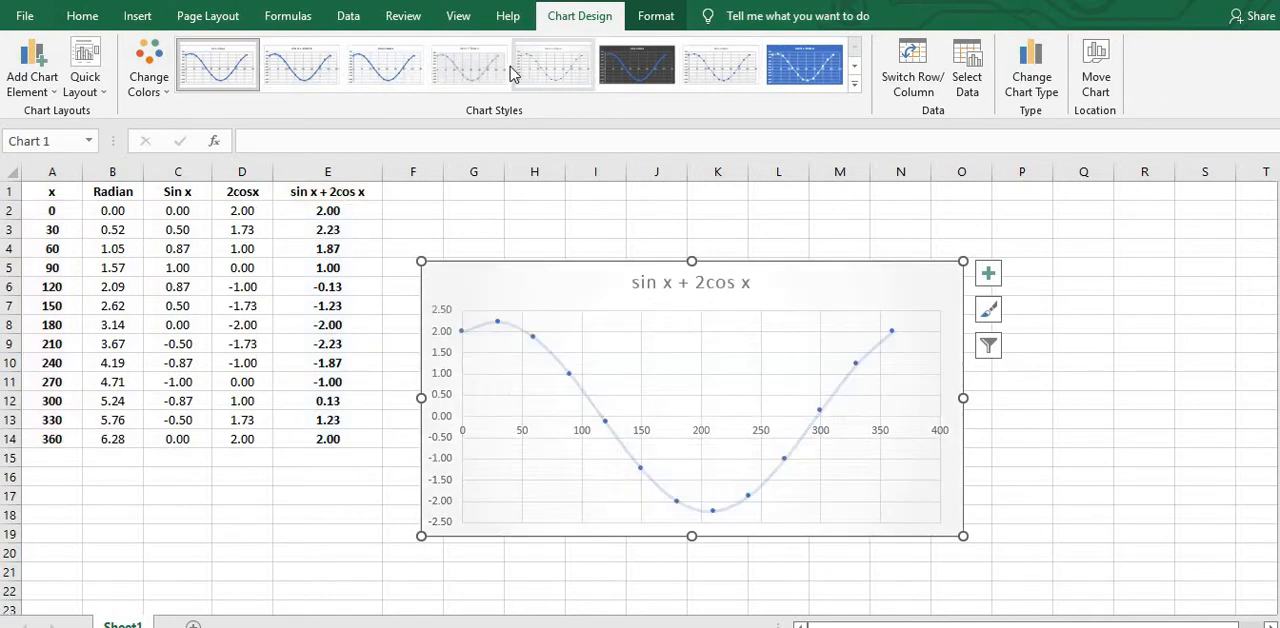
click(469, 64)
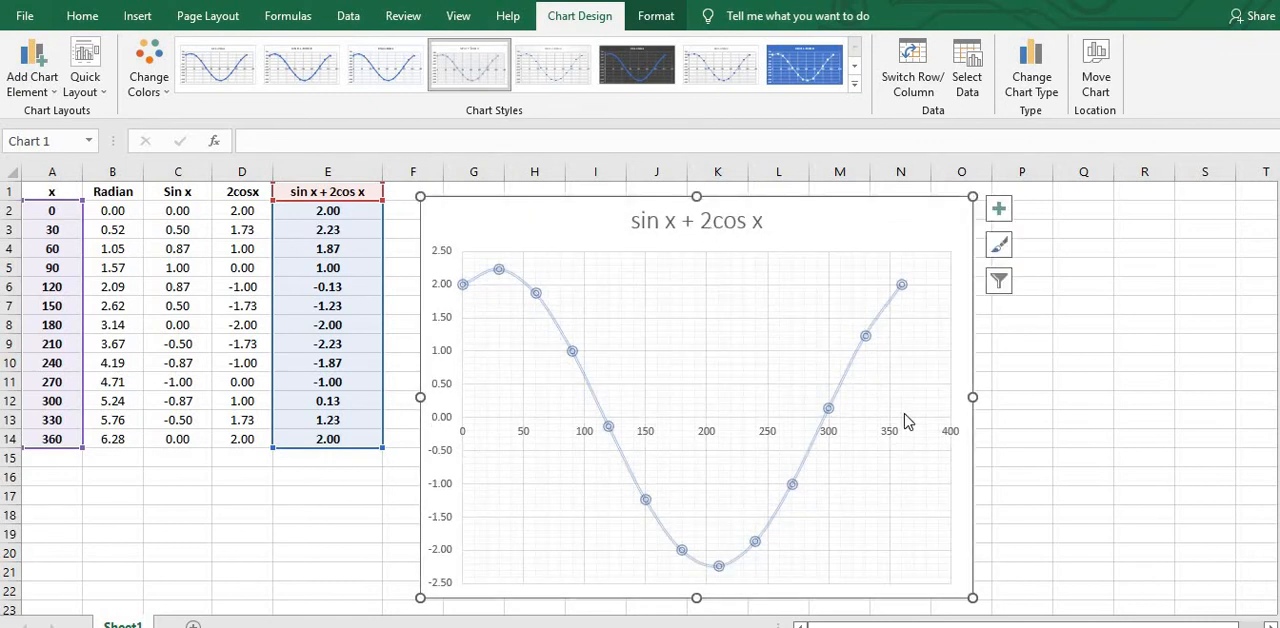
mouse_move(510, 453)
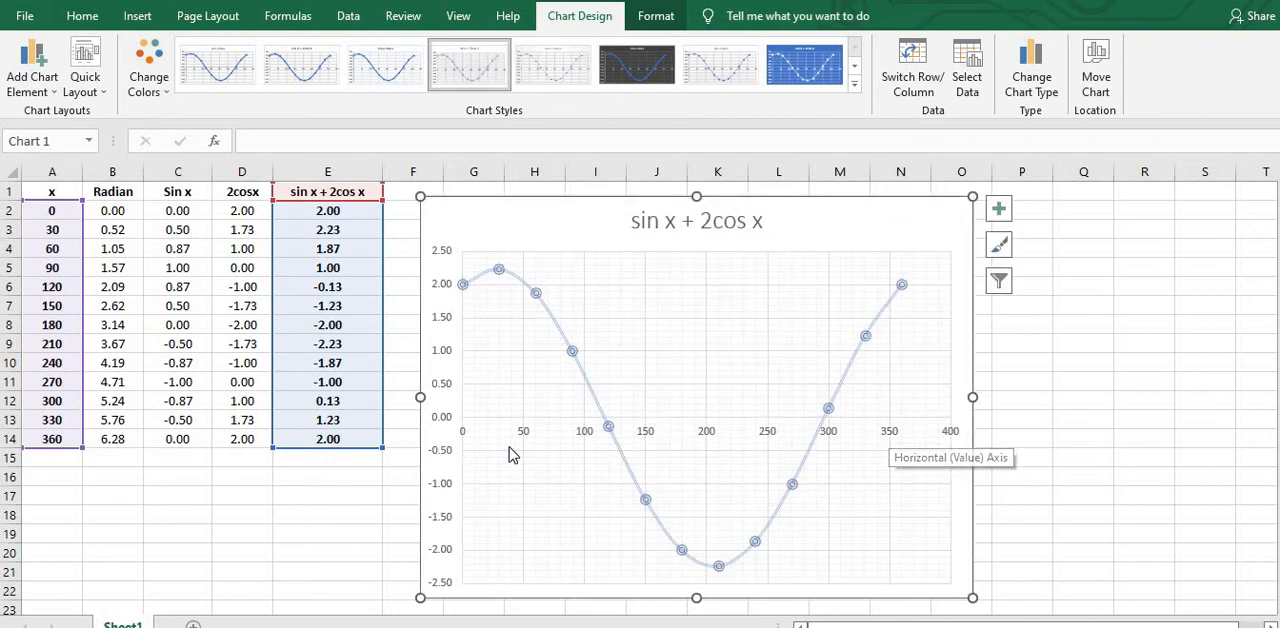
mouse_move(51, 230)
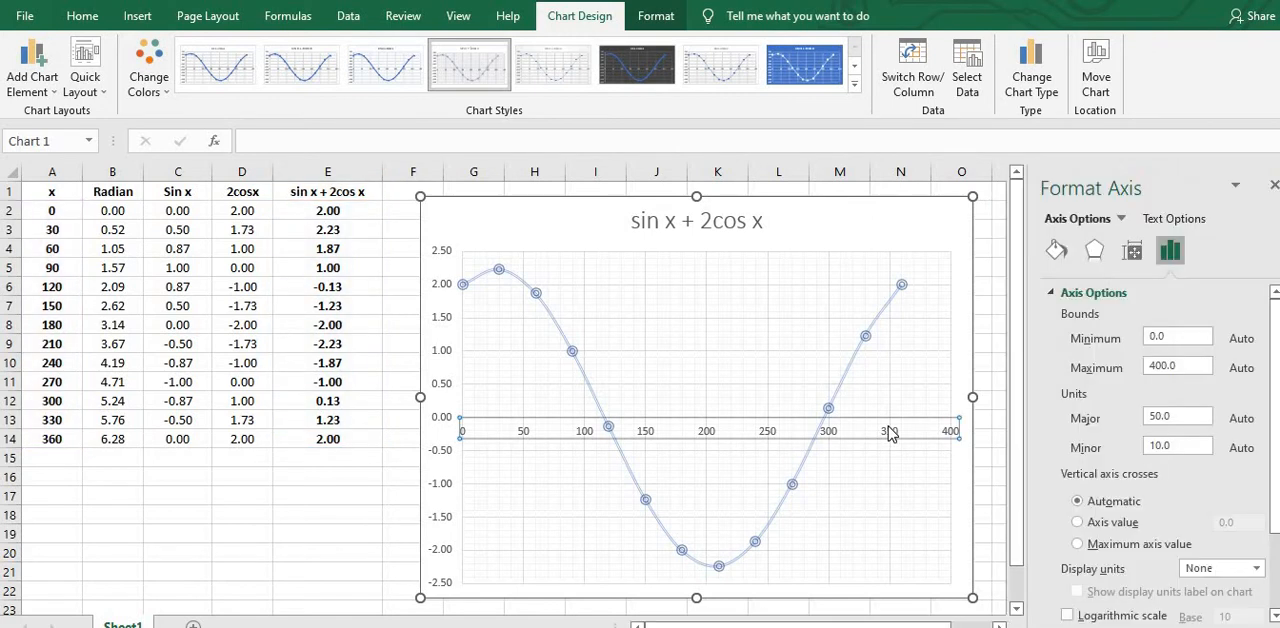
mouse_move(1170, 250)
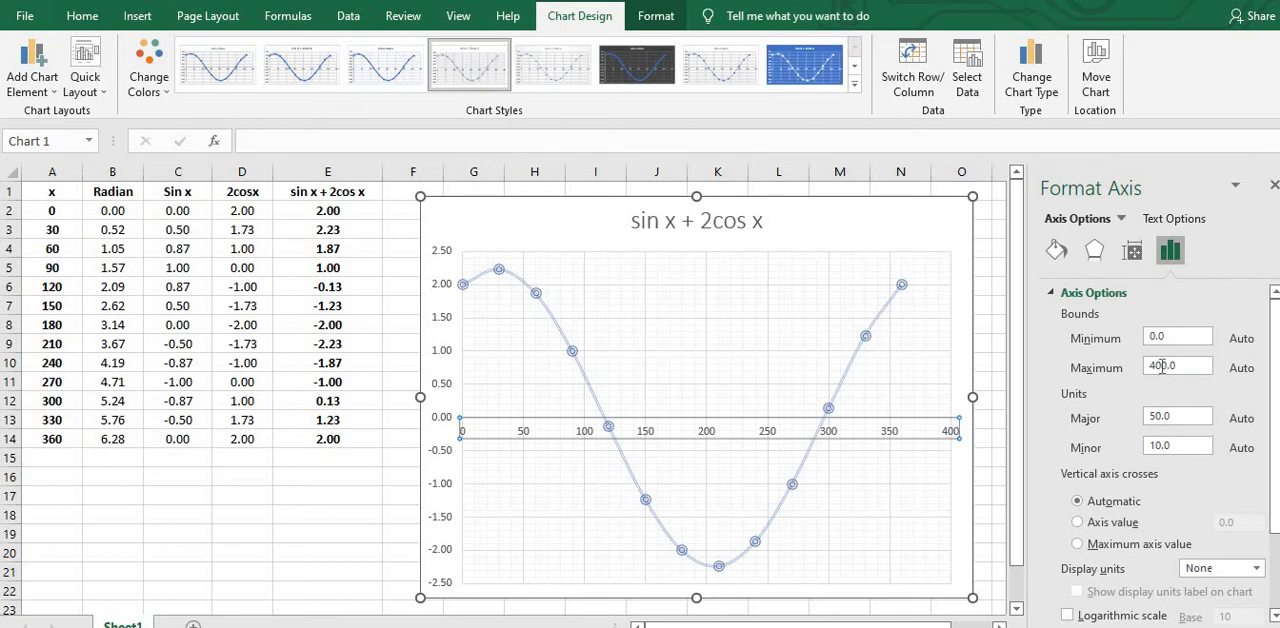
Step: Set the horizontal axis minimum to 0, maximum to 360 and major unit to 30
text(40.0)
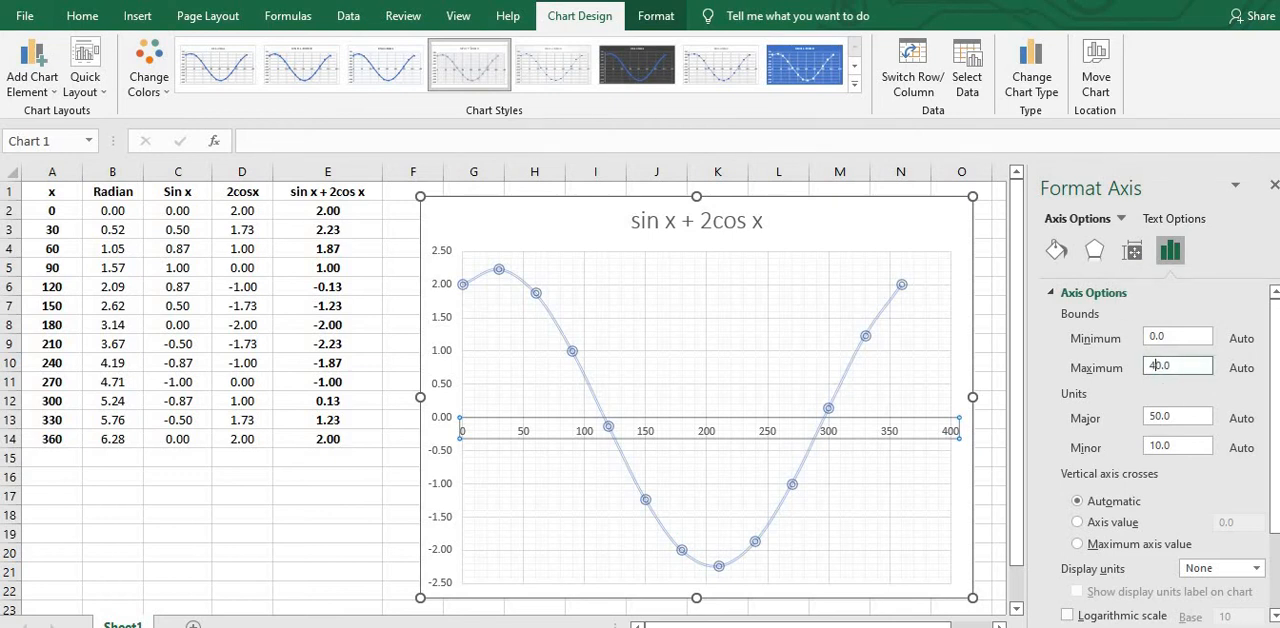
text(360.0)
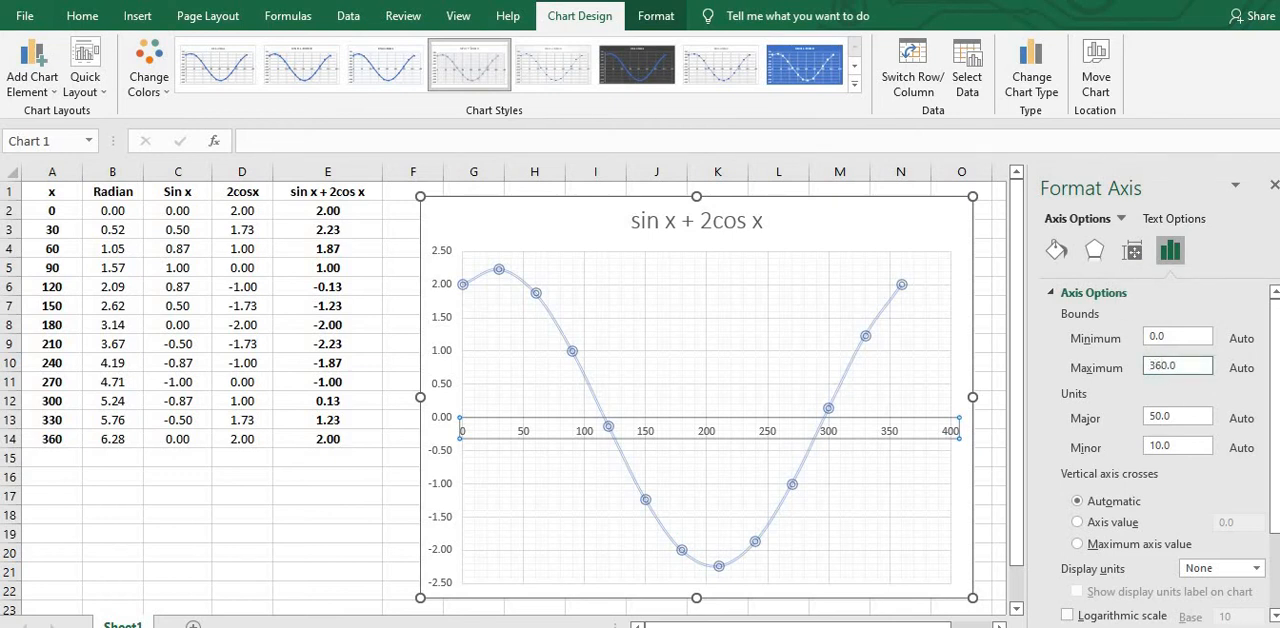
text(-40.0)
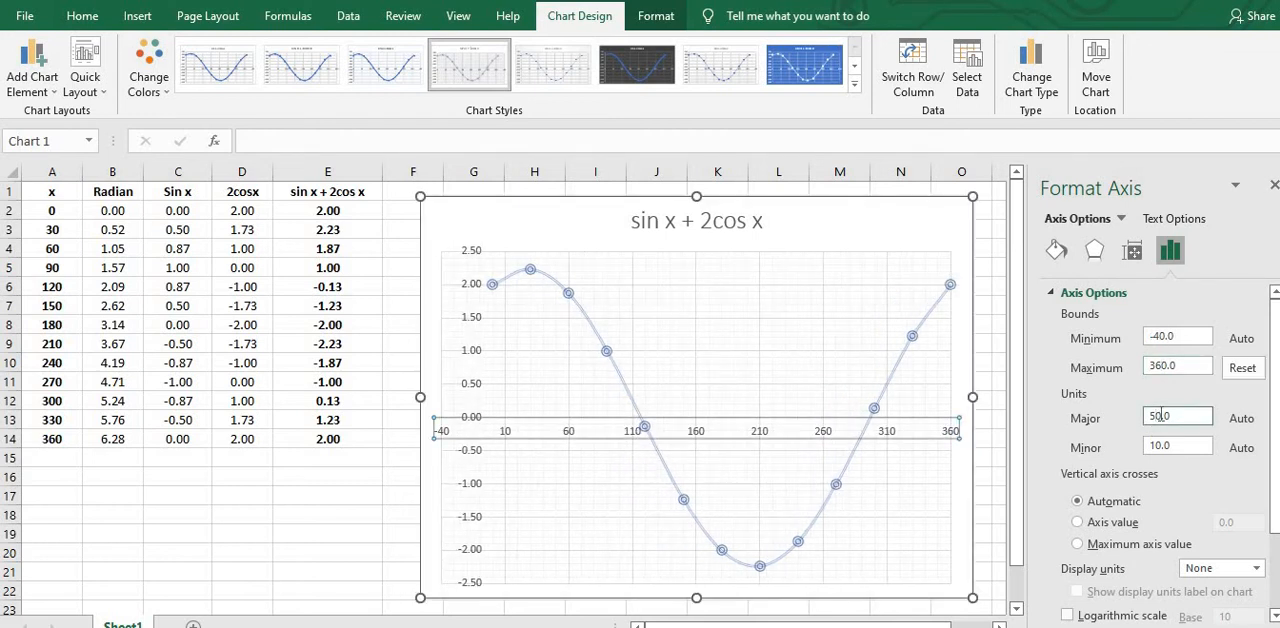
text(0.0)
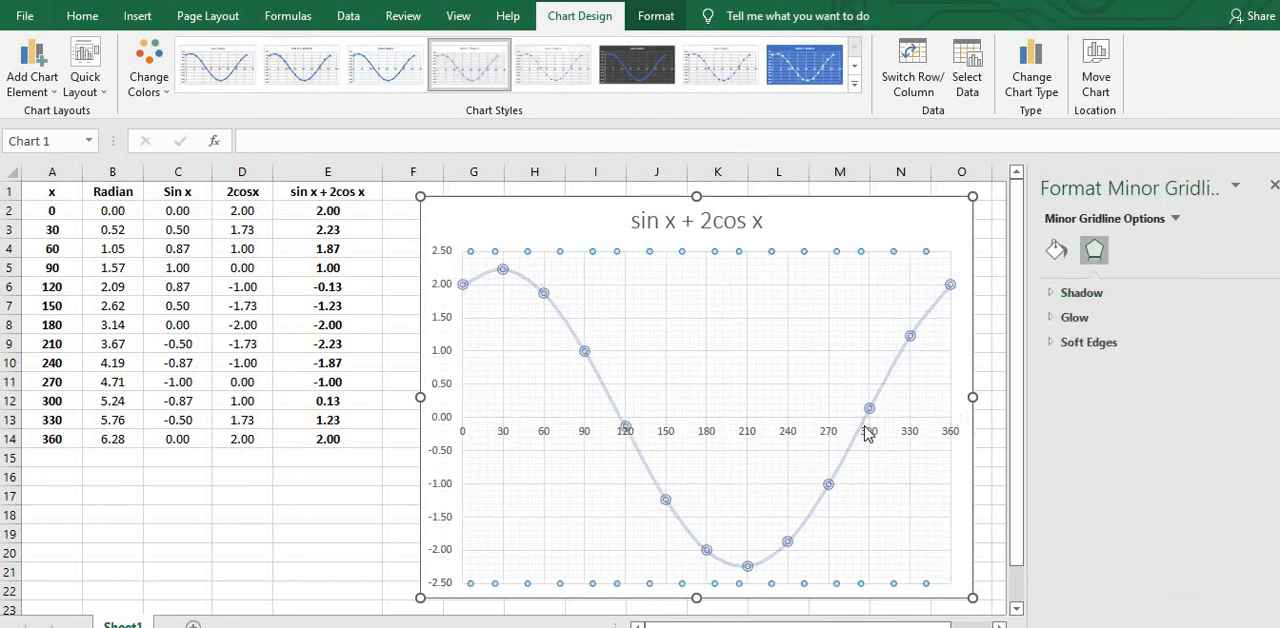
Step: Format the curve as a solid line with 0% transparency and 0.75 pt width
click(700, 418)
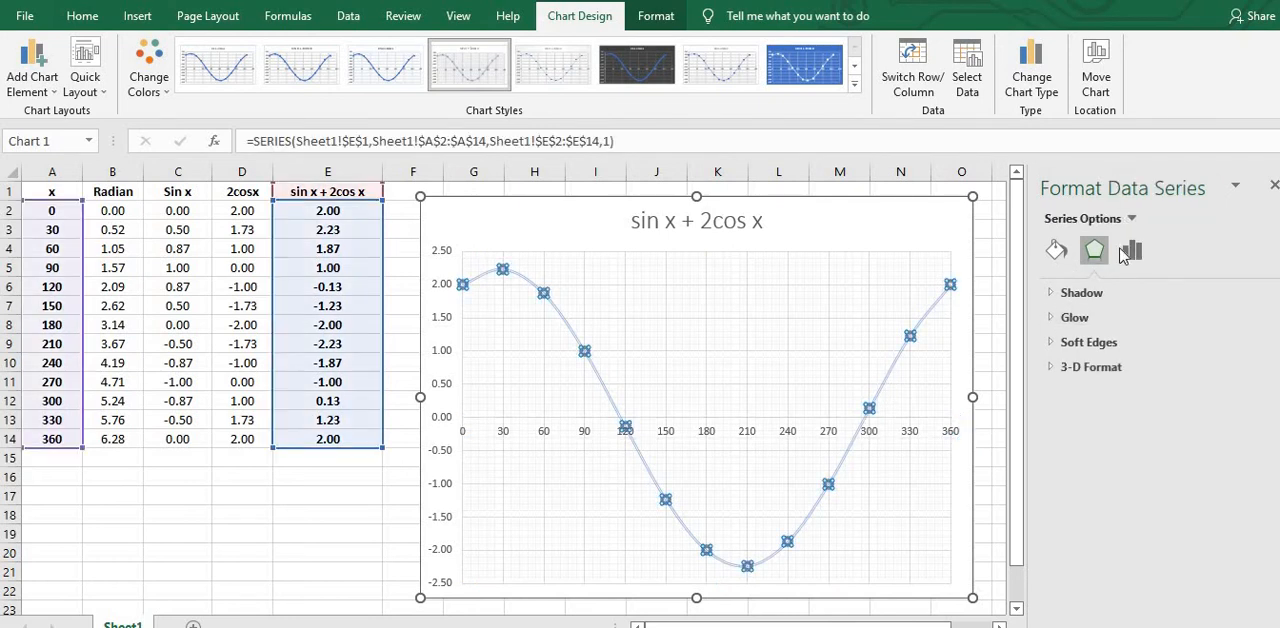
click(1056, 251)
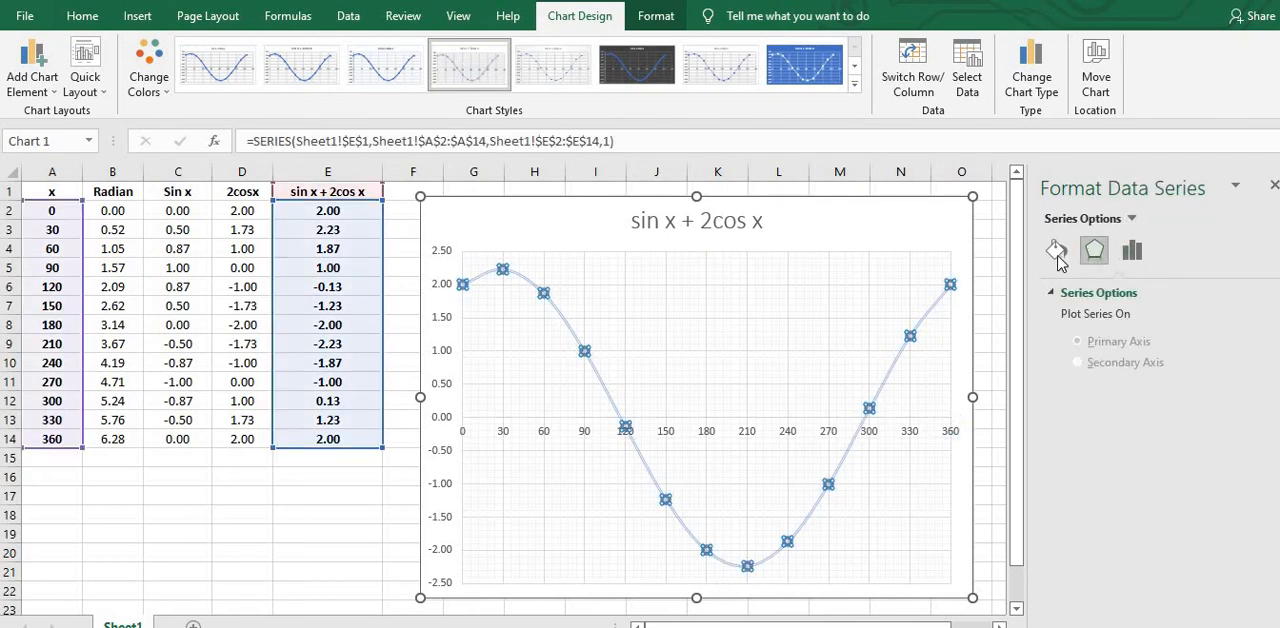
click(1056, 251)
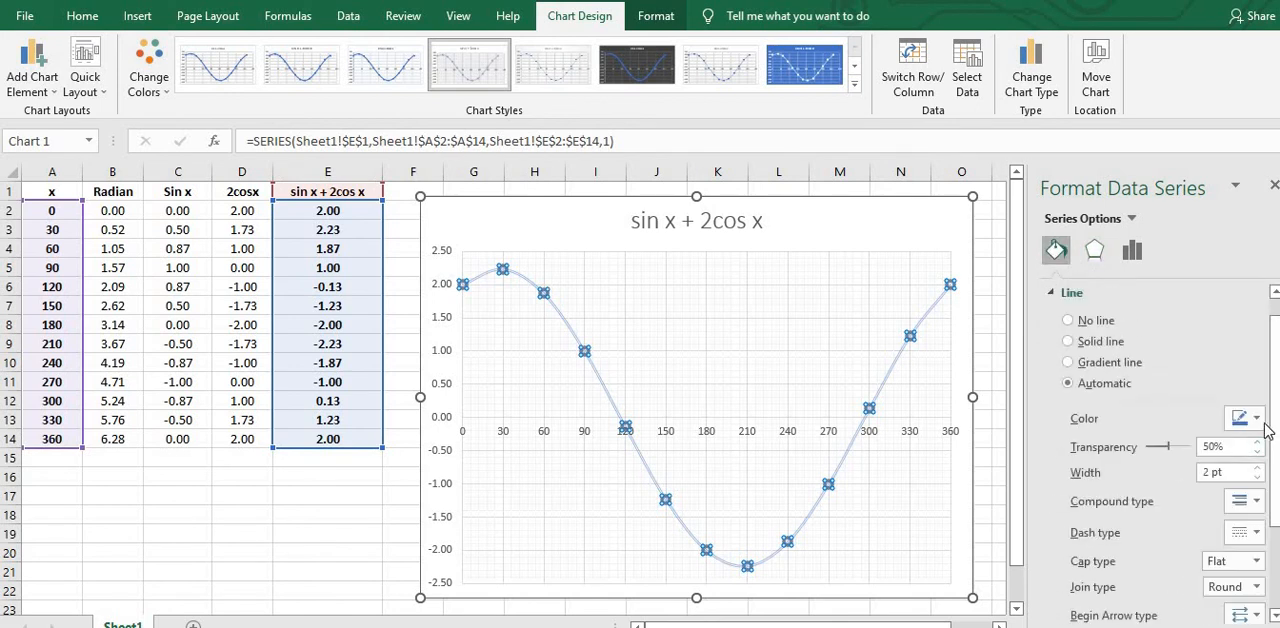
click(1256, 418)
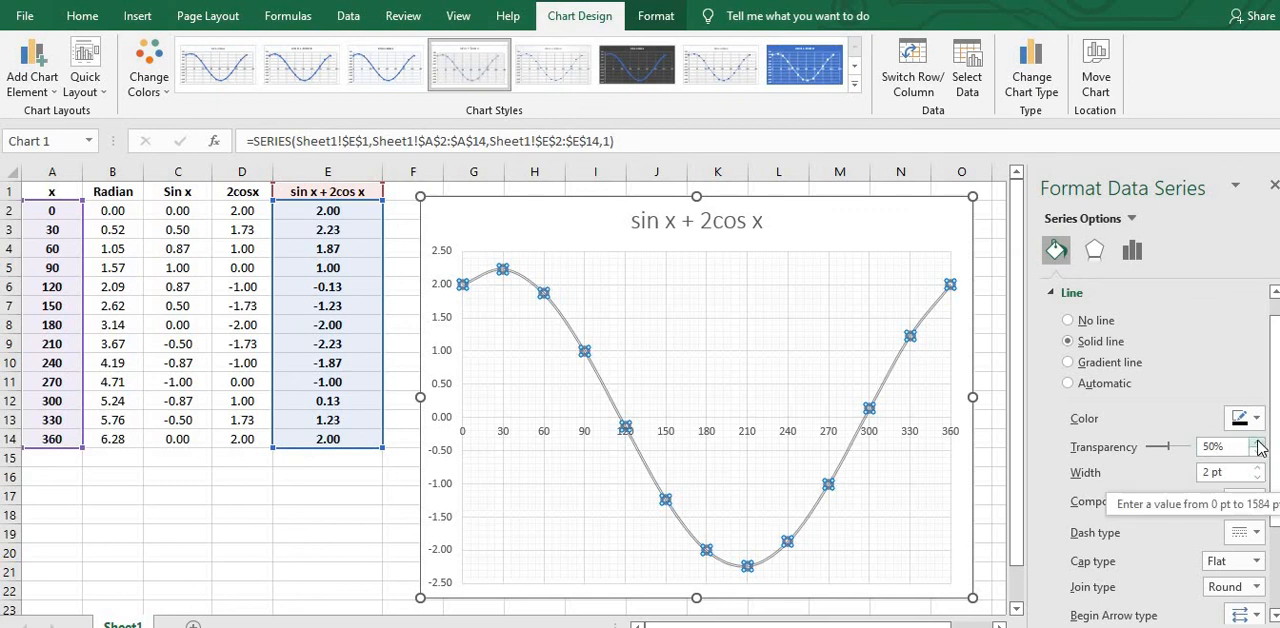
click(1259, 441)
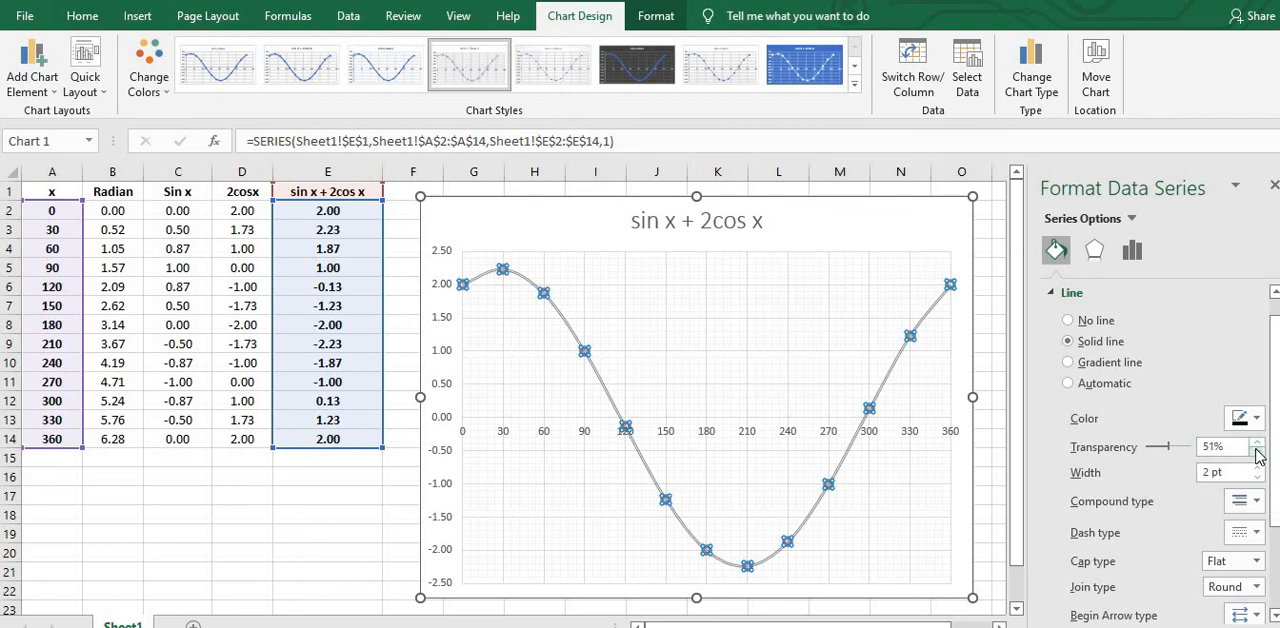
click(1259, 451)
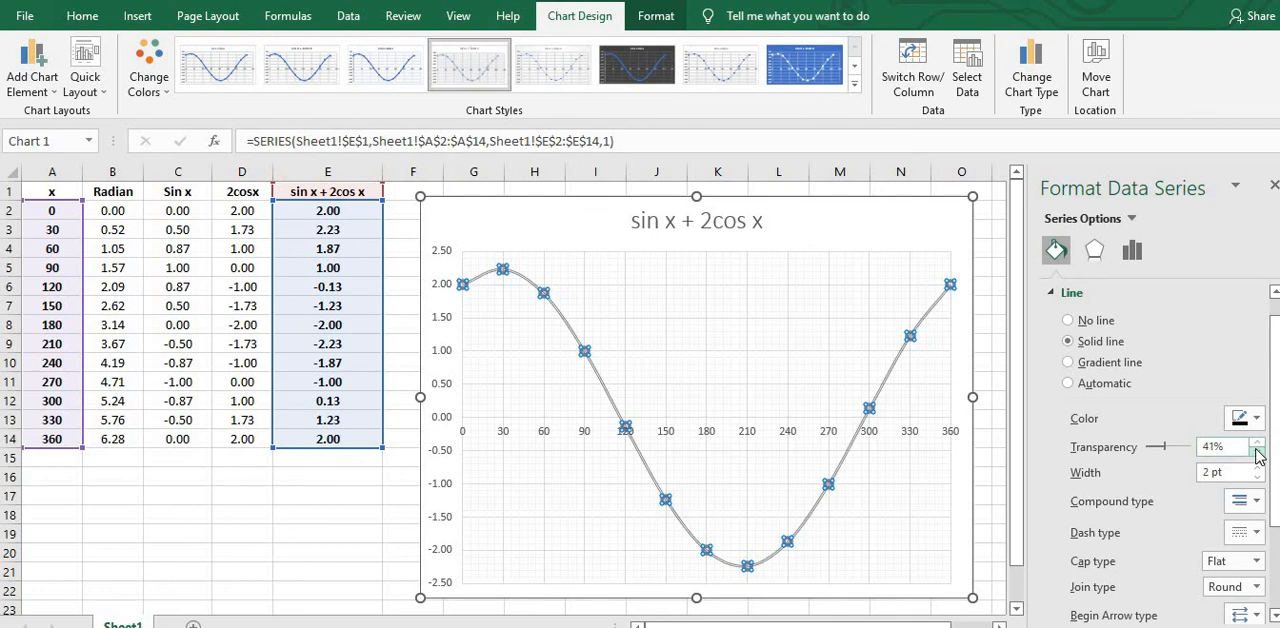
click(1258, 452)
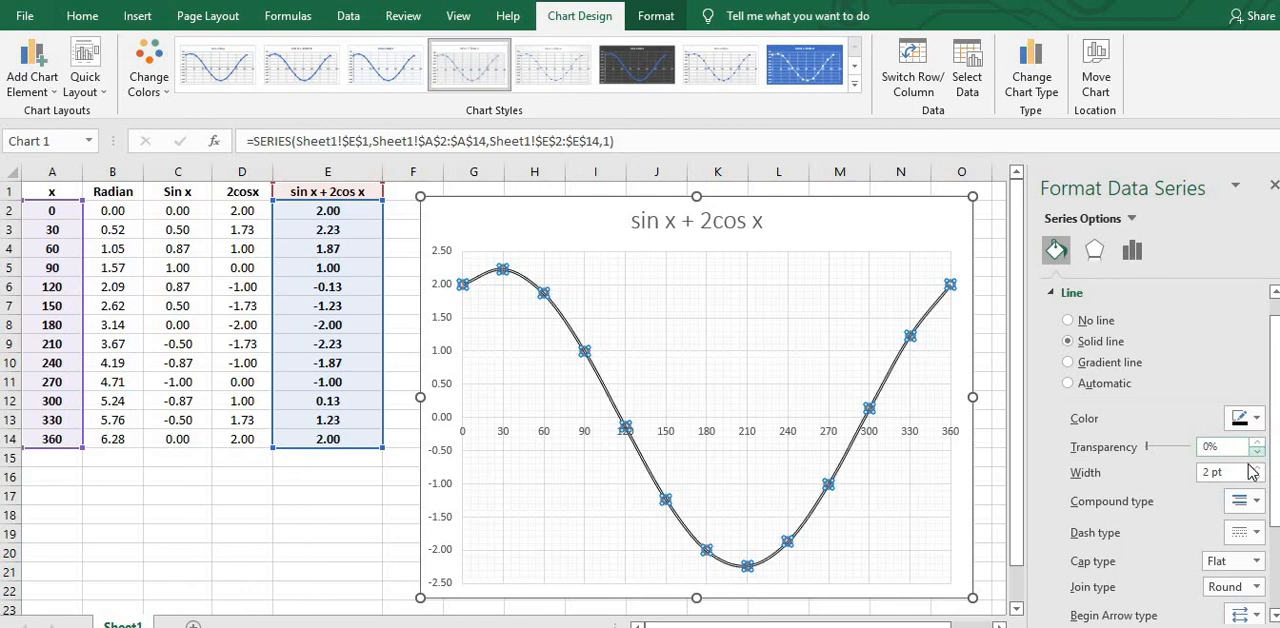
click(1259, 477)
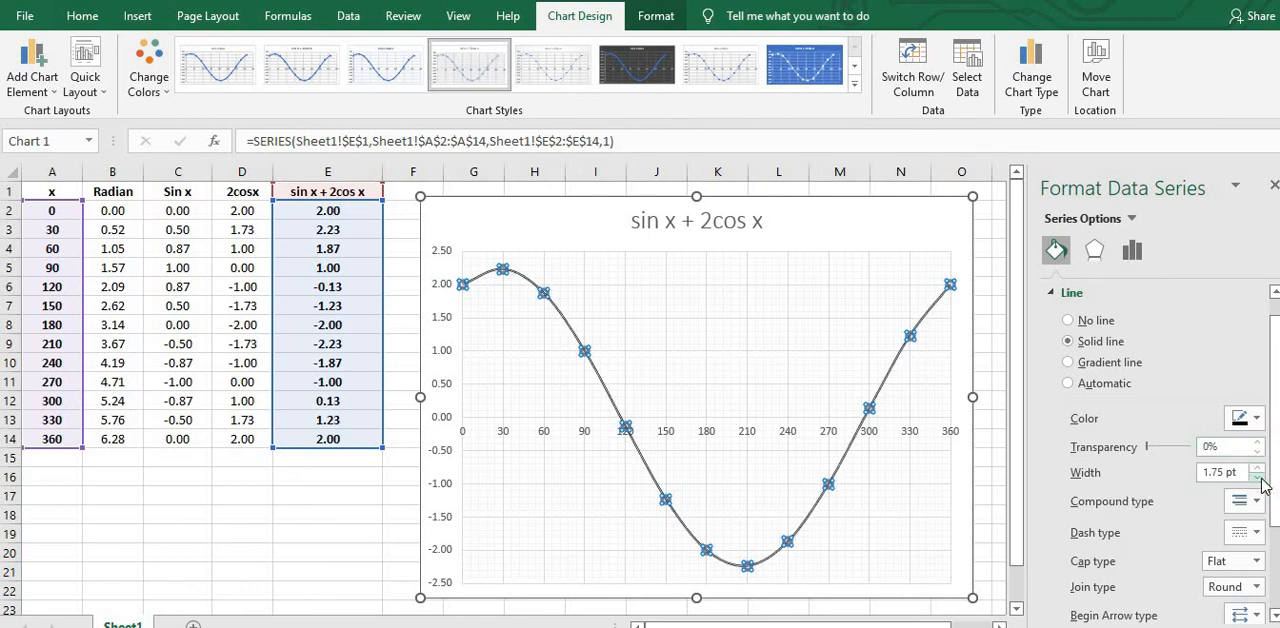
click(1259, 477)
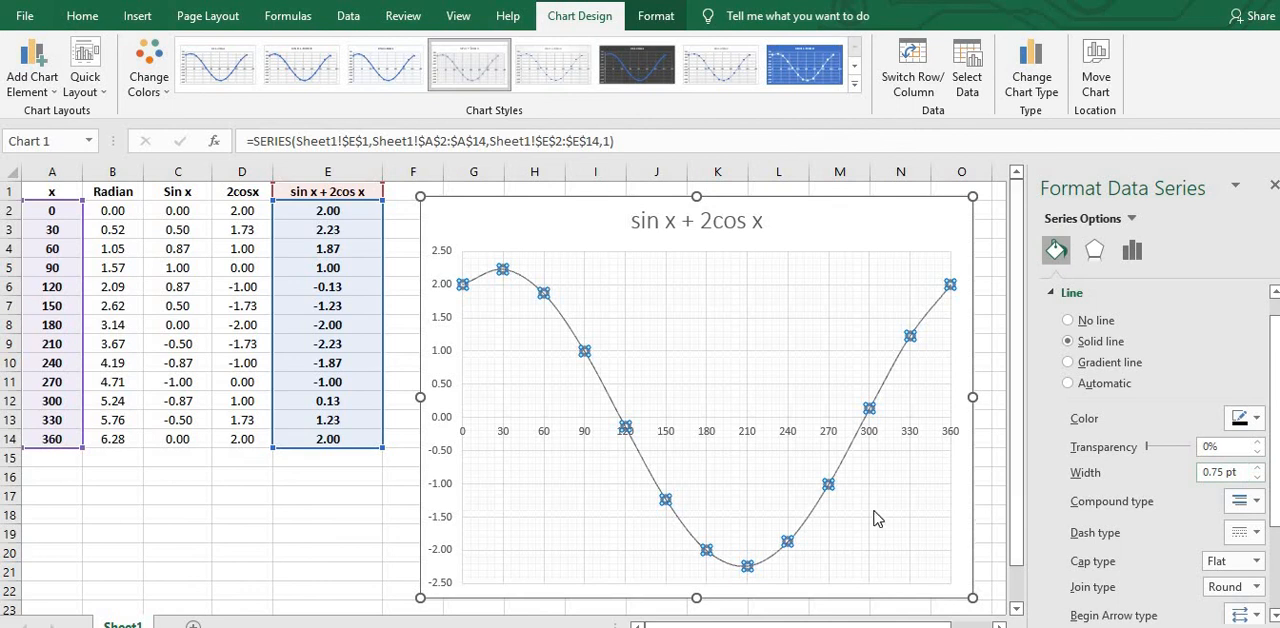
mouse_move(932, 527)
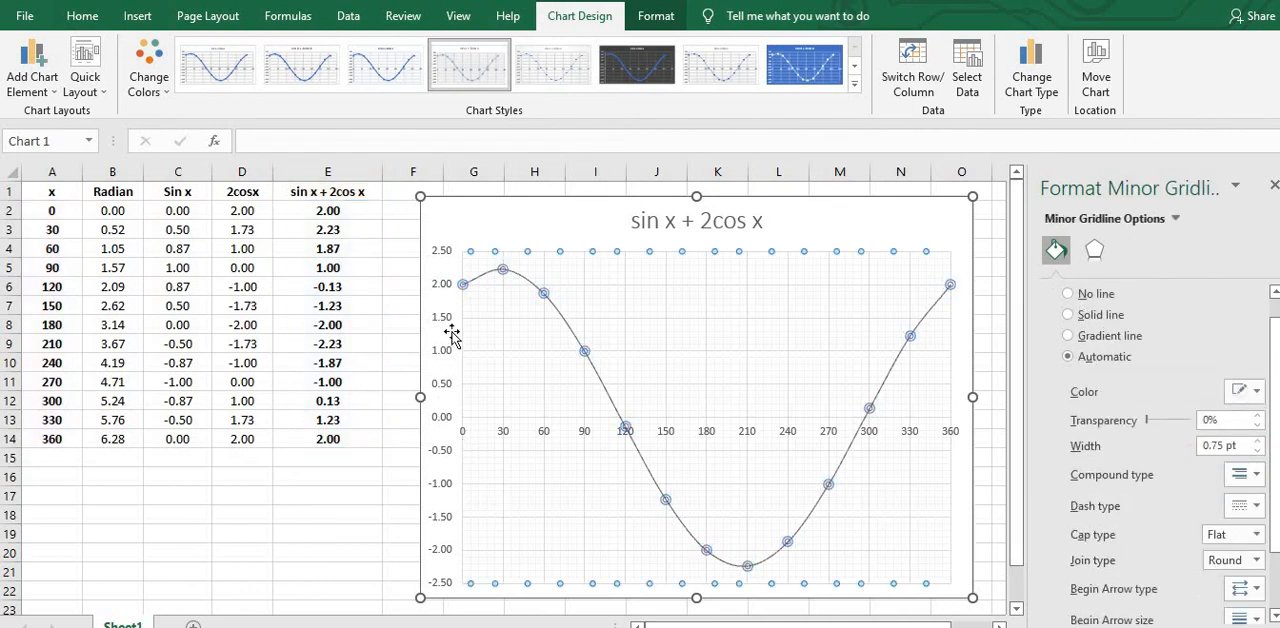
mouse_move(578, 419)
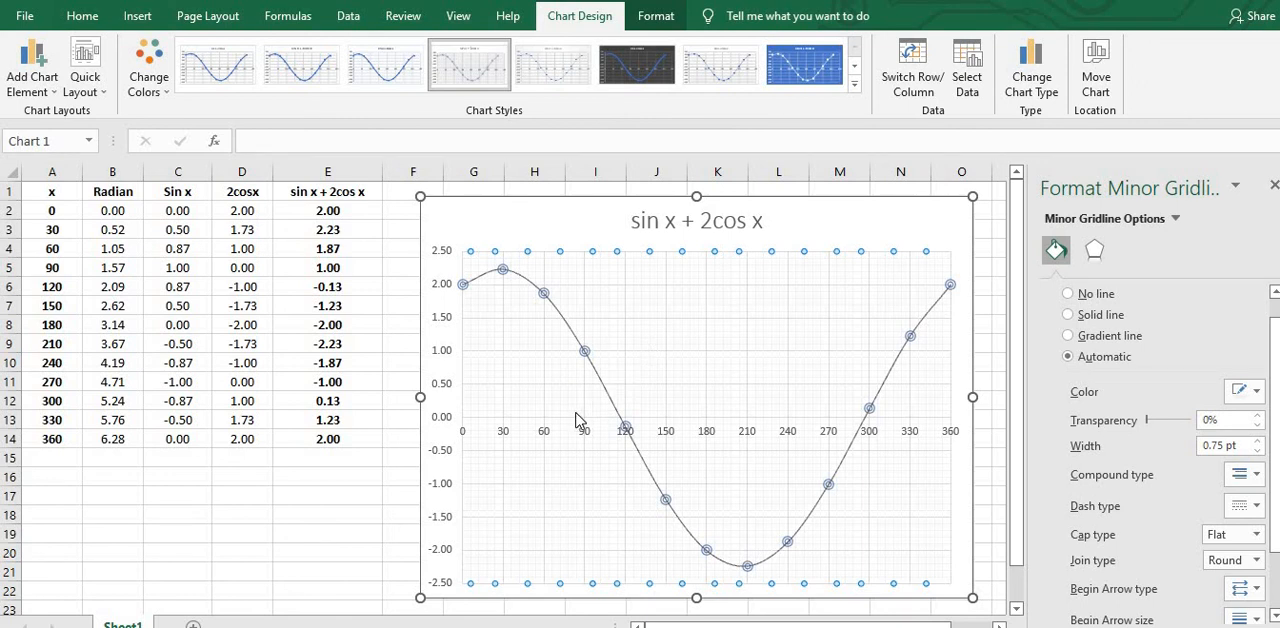
mouse_move(442, 260)
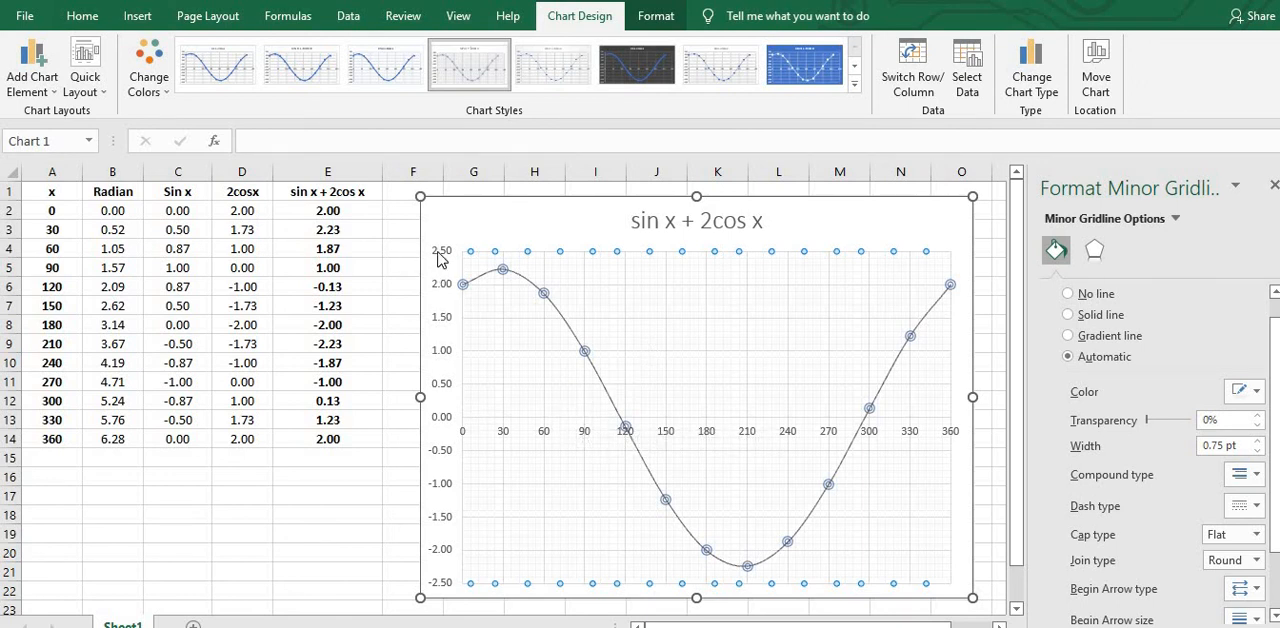
mouse_move(930, 447)
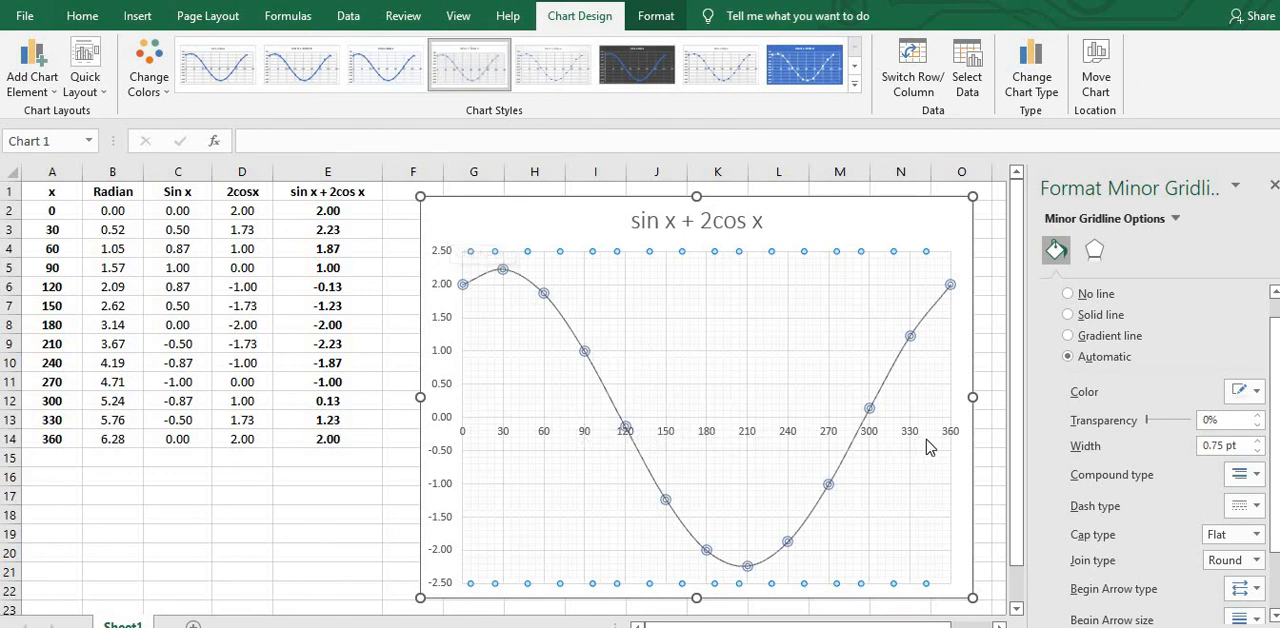
mouse_move(805, 465)
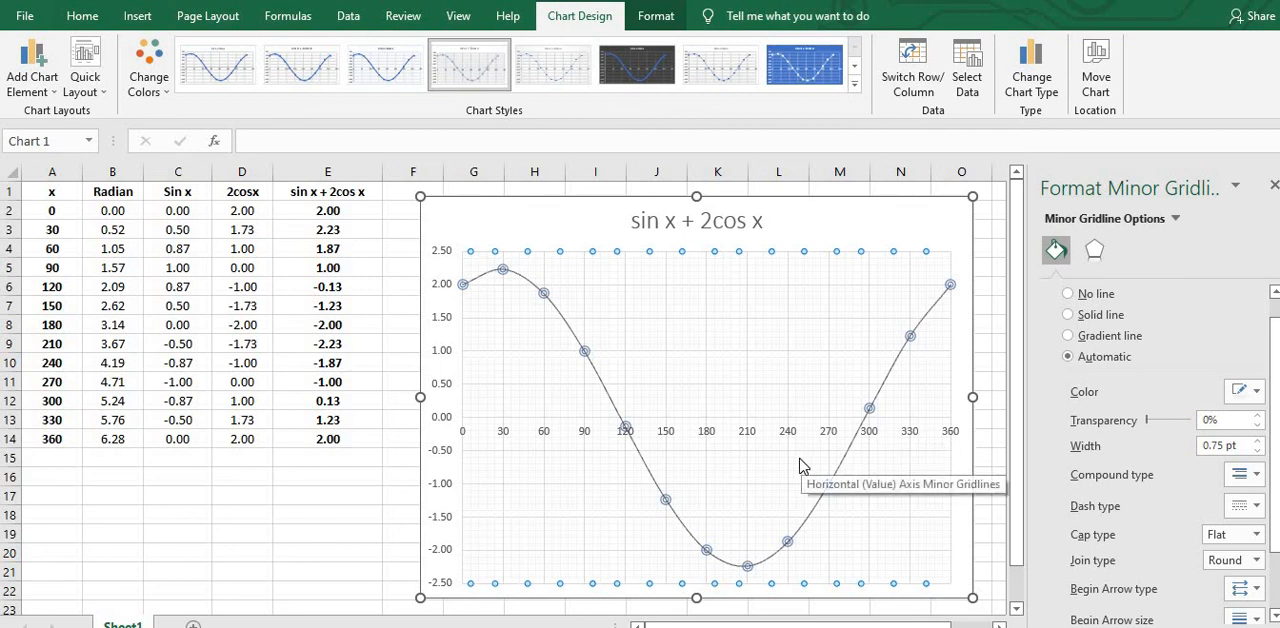
mouse_move(747, 470)
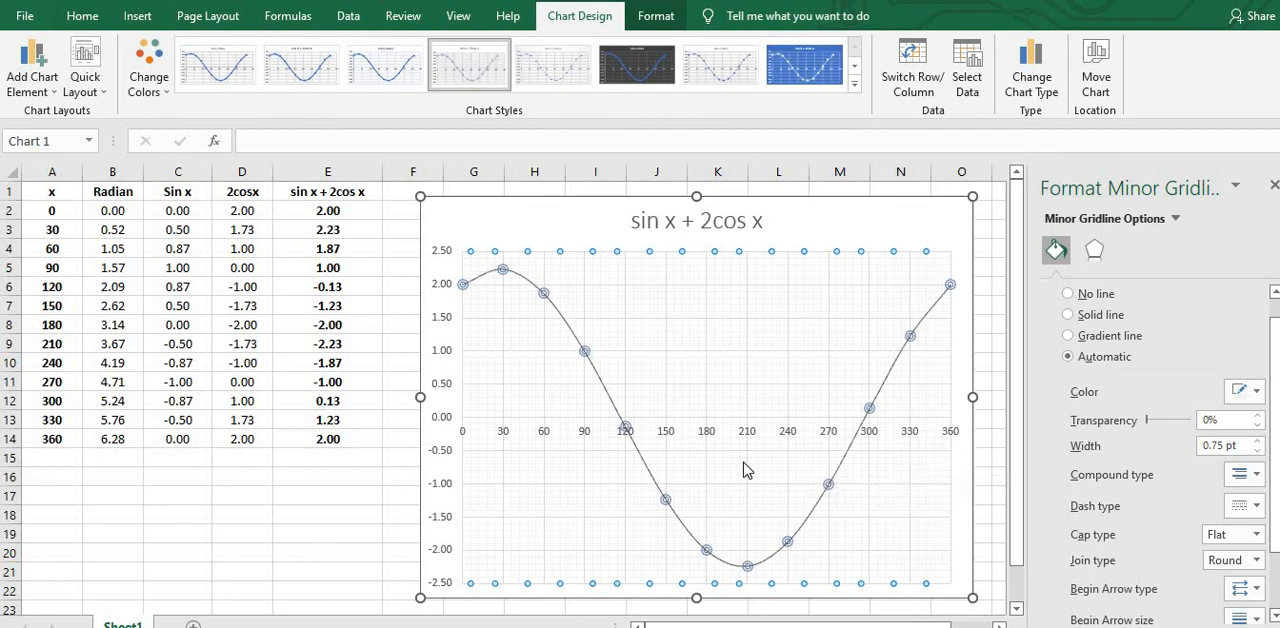